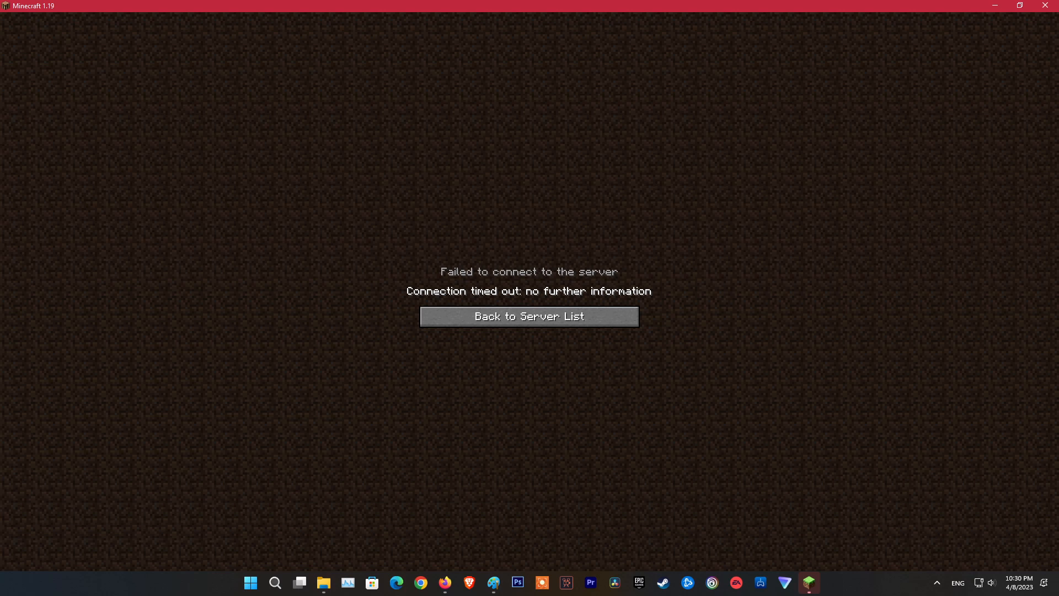
# Return from the 'Connection timed out' screen to the saved multiplayer server list
pyautogui.click(530, 316)
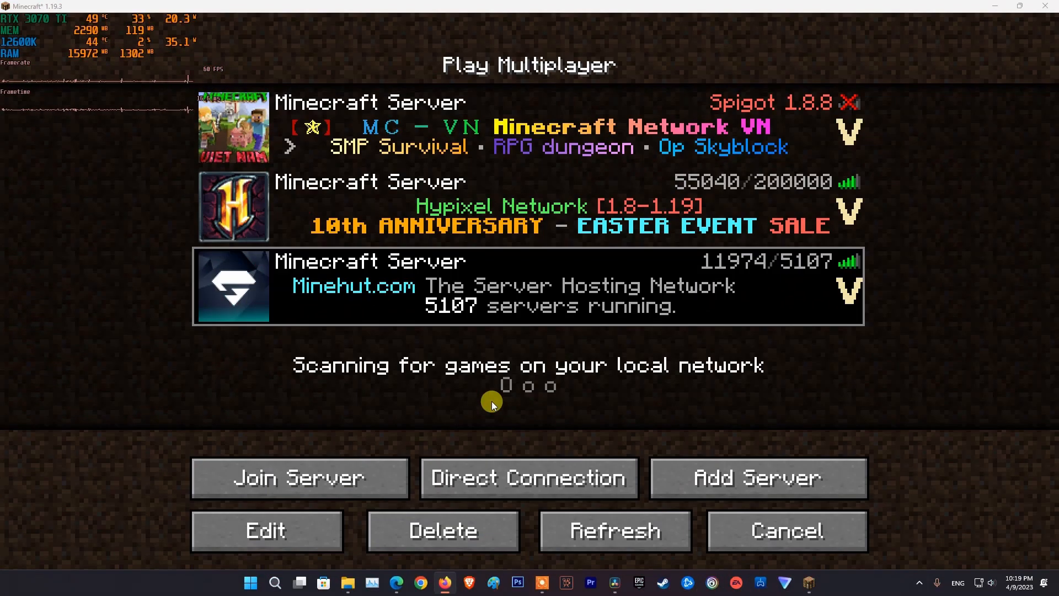
pyautogui.moveTo(512, 400)
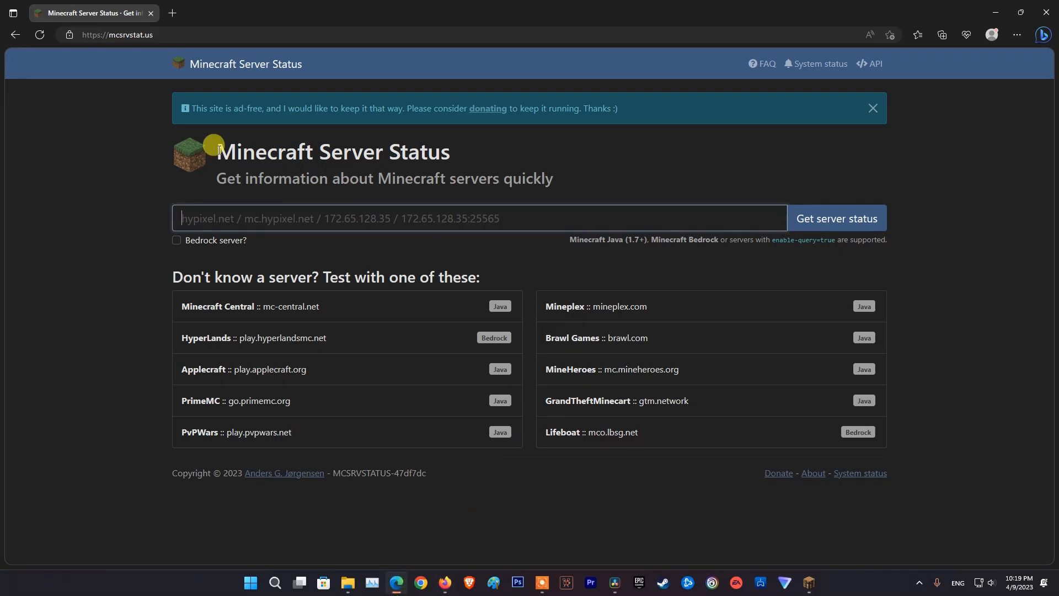
# Copy the Minehut address from Edit Server Info and paste it into mcsrvstat.us
pyautogui.click(836, 218)
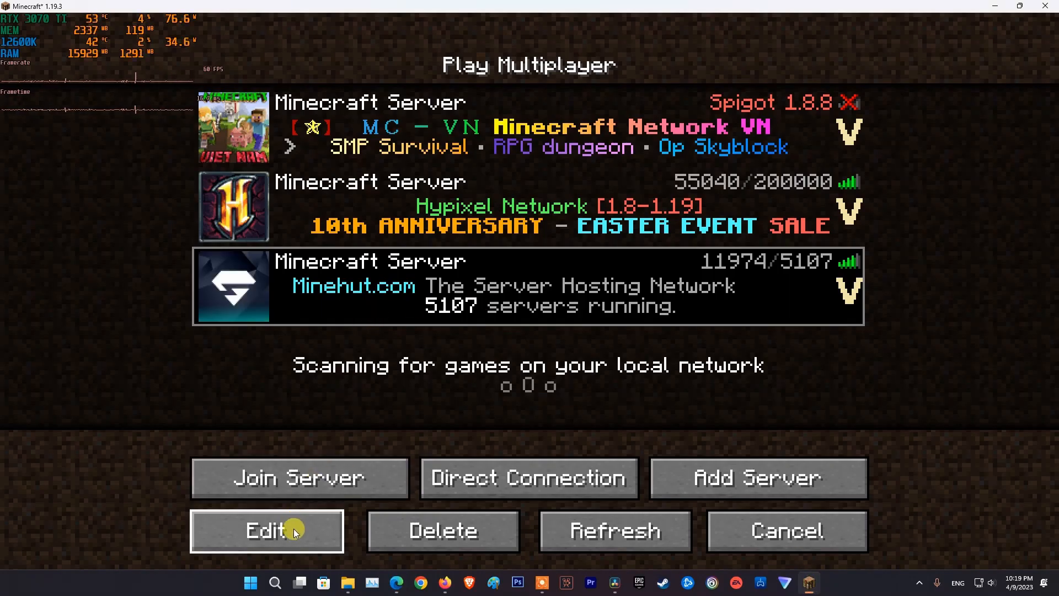
pyautogui.click(267, 530)
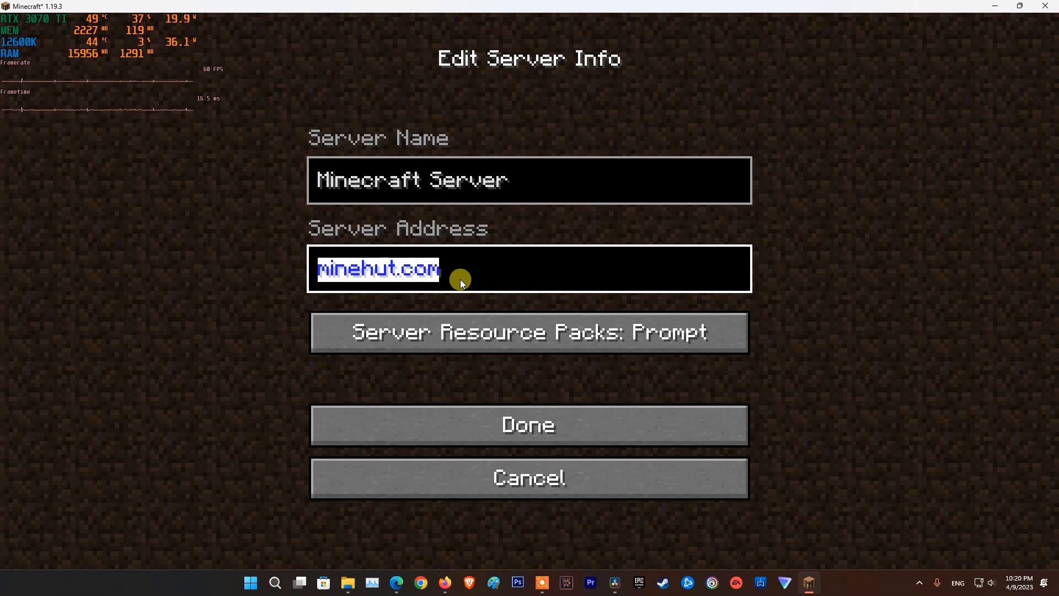
pyautogui.click(395, 583)
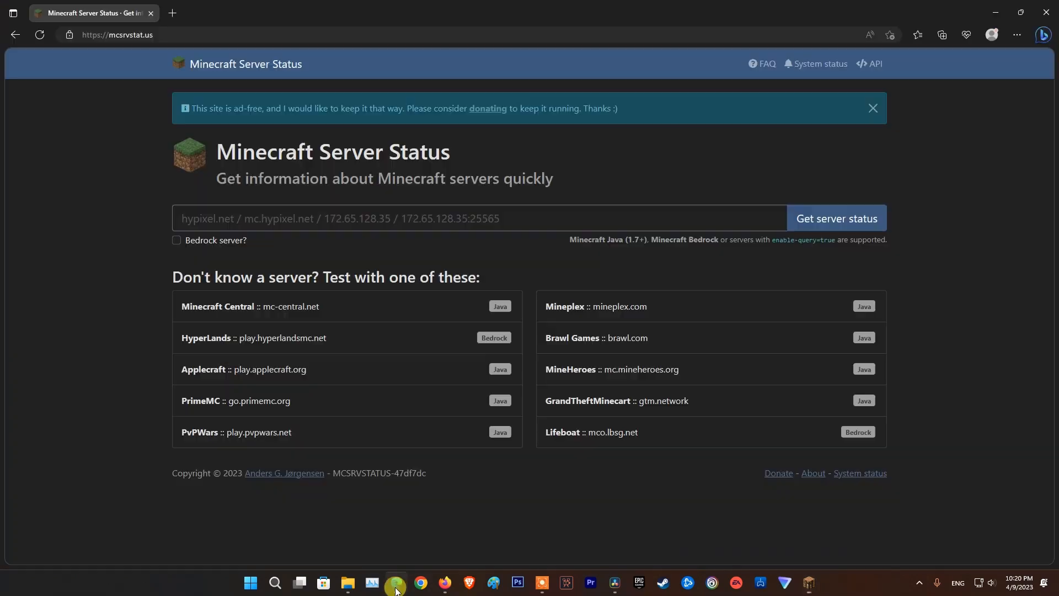
pyautogui.rightClick(351, 219)
pyautogui.write('minehut.com')
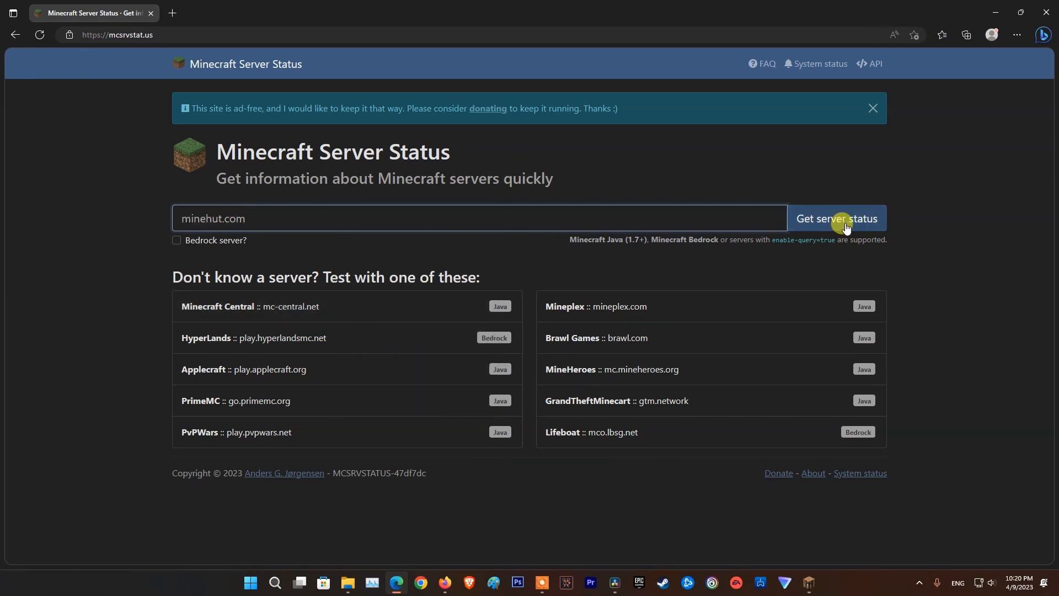
# Get minehut.com's server status, confirming it is online with about 12,016 players
pyautogui.click(836, 218)
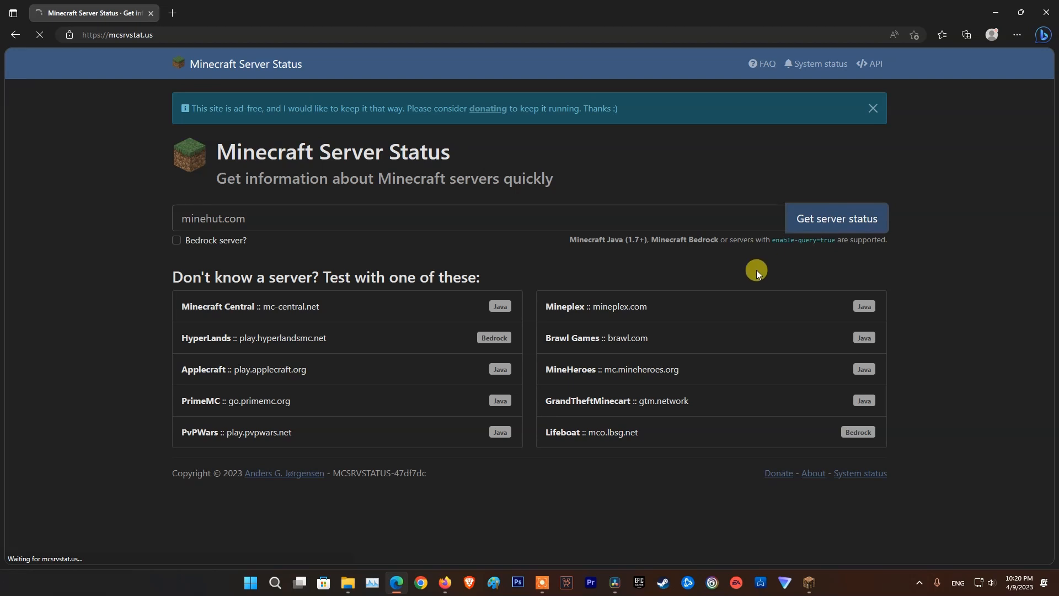
pyautogui.click(836, 219)
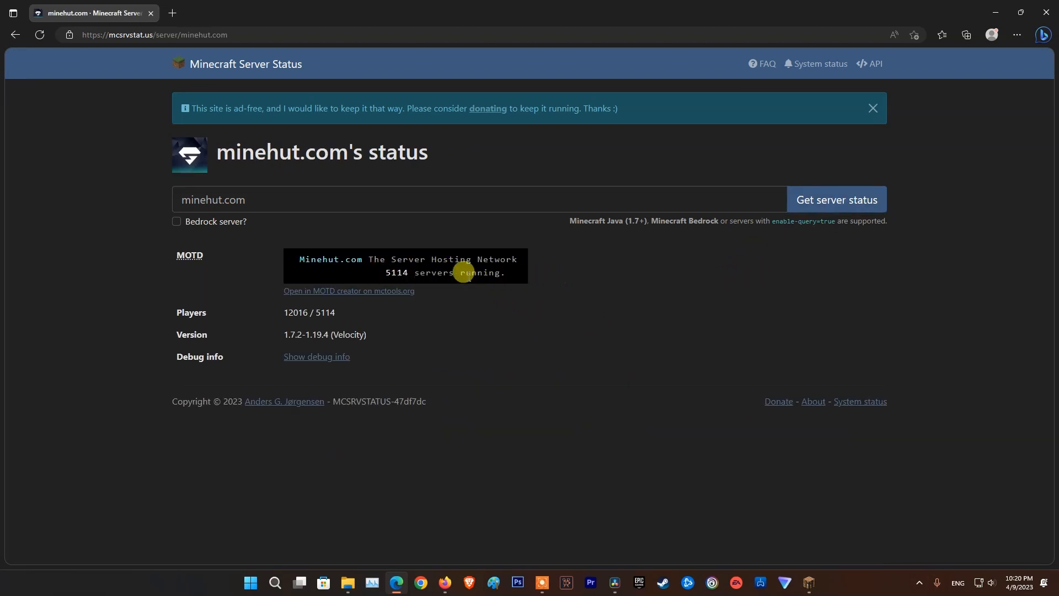
pyautogui.doubleClick(460, 272)
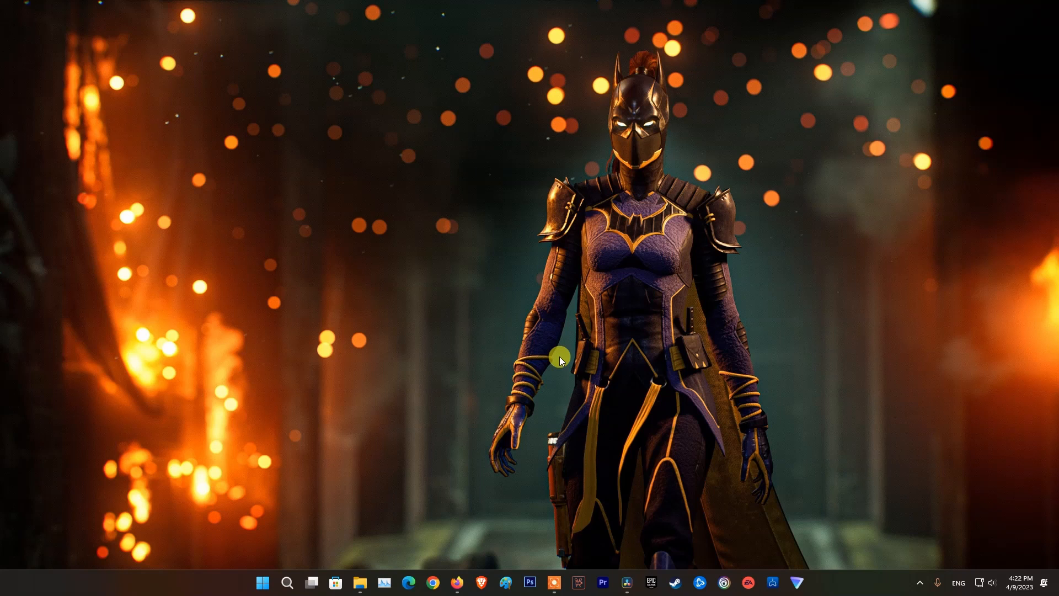
# Launch Control Panel from Start search and open the Java settings under Programs
pyautogui.click(262, 581)
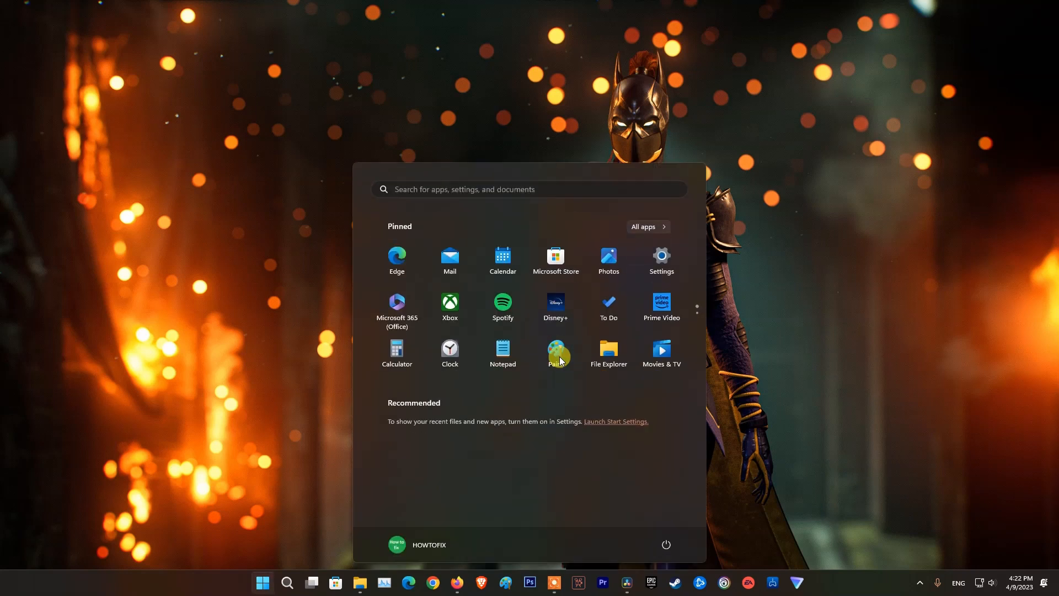
pyautogui.write('control')
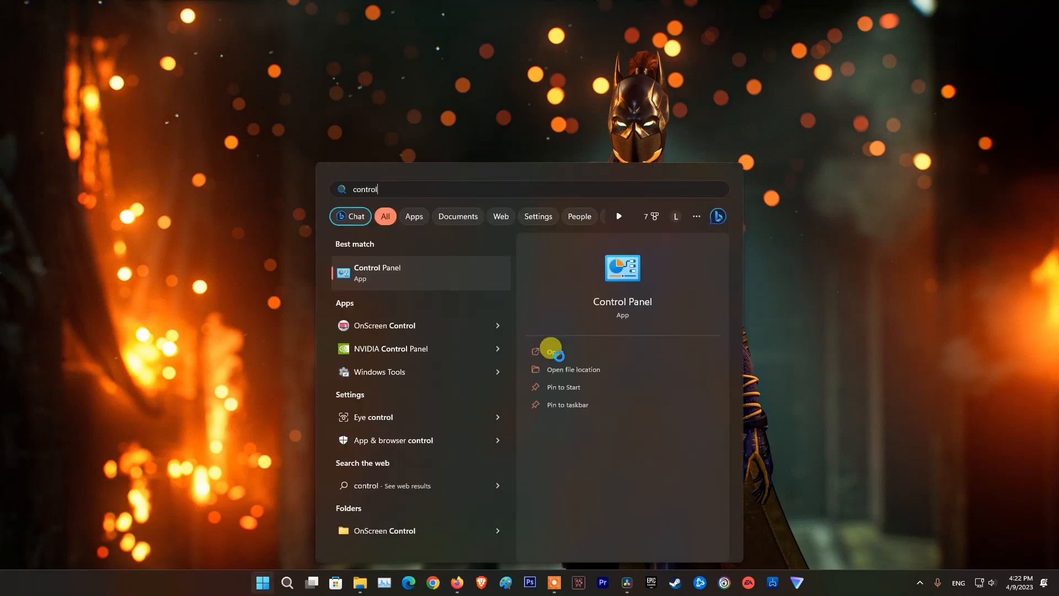
pyautogui.write('panel')
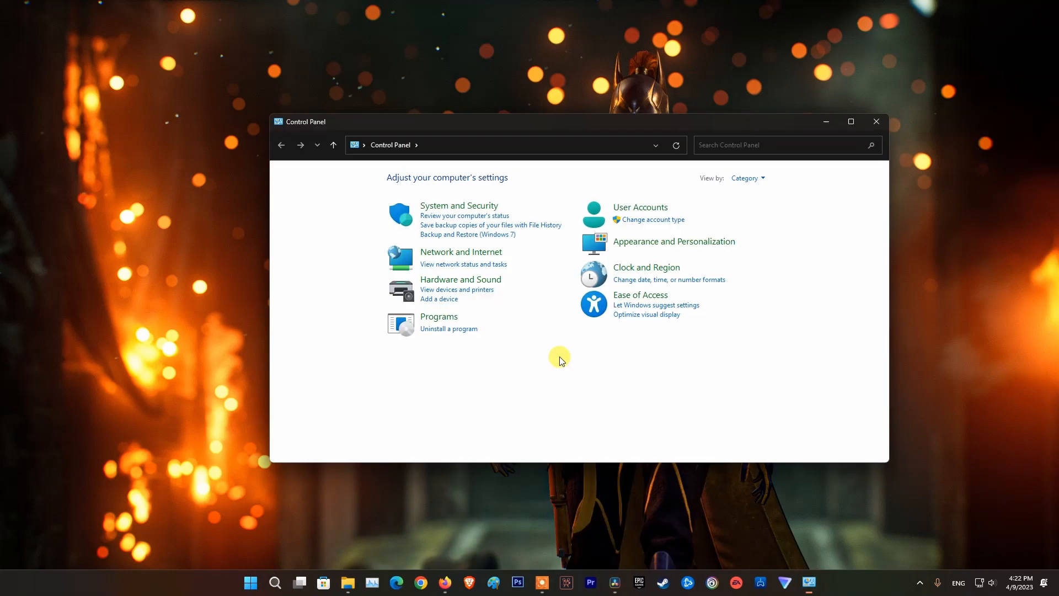
pyautogui.moveTo(437, 316)
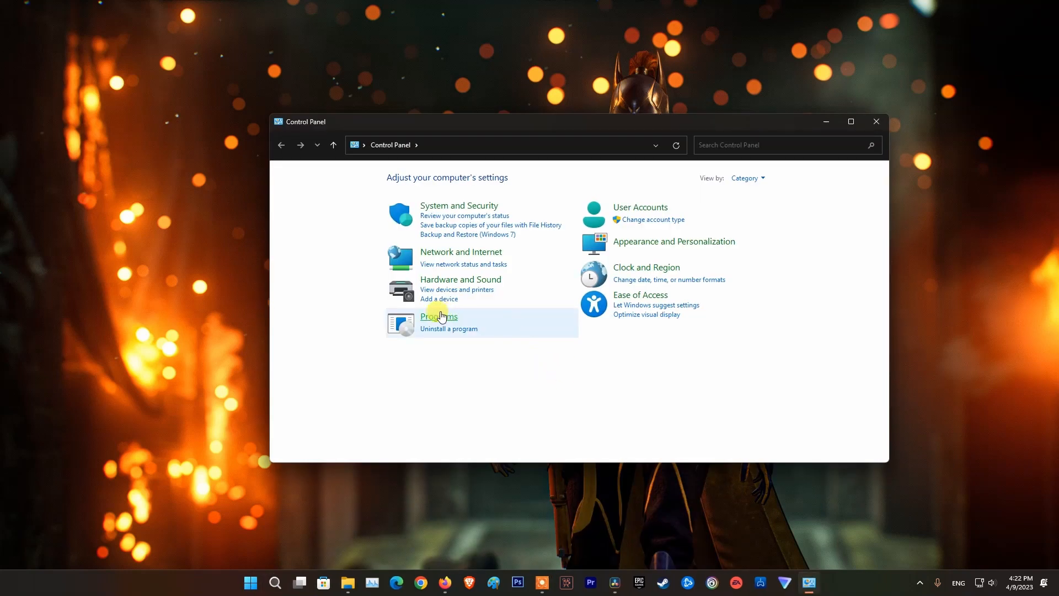
pyautogui.click(439, 316)
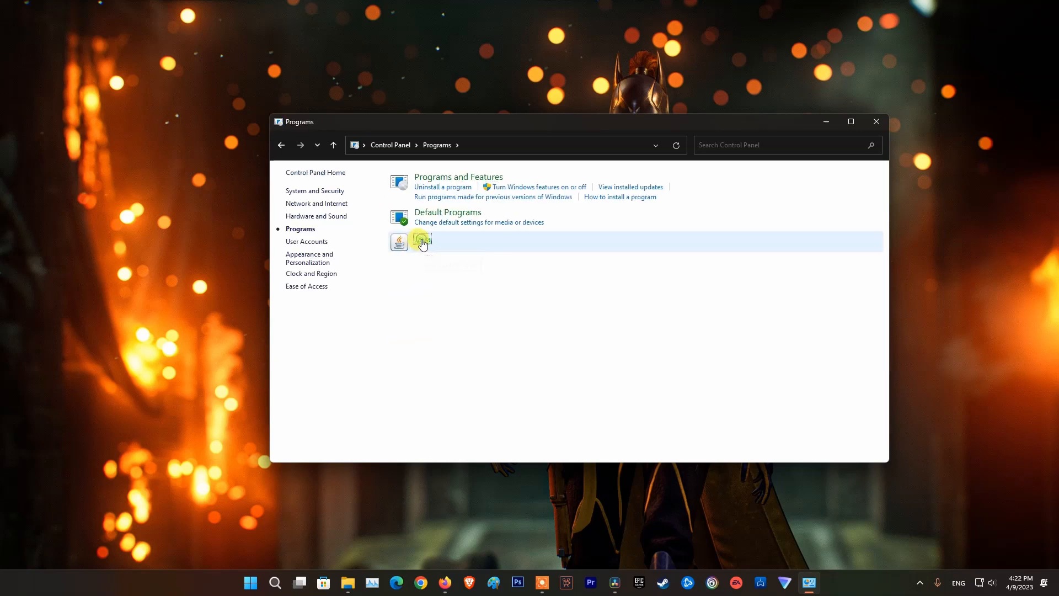
pyautogui.doubleClick(421, 241)
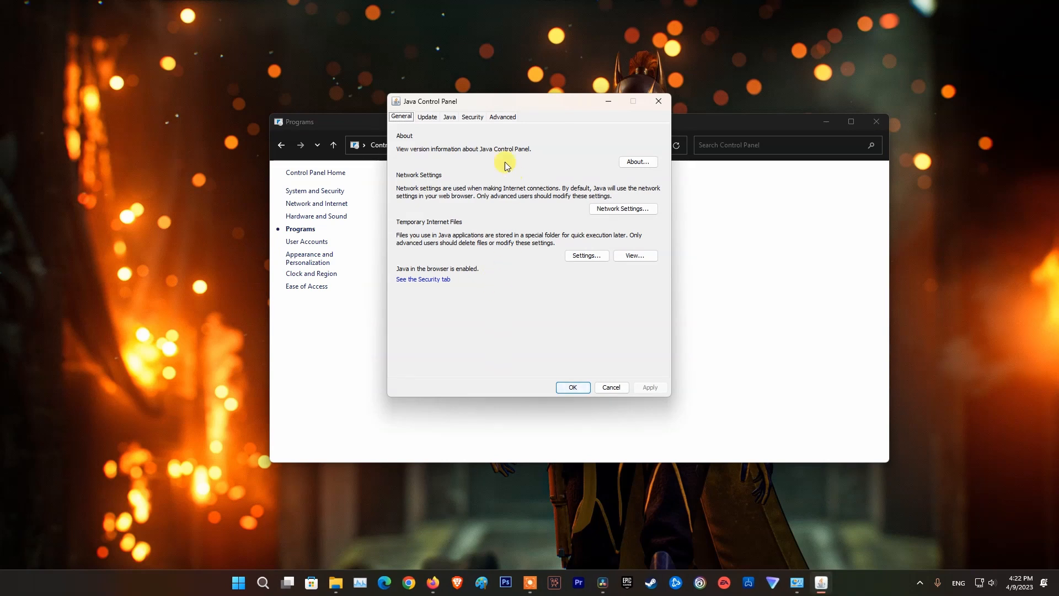
# Run Update Now in the Java Control Panel, dismissing the Java Home error and retrying
pyautogui.click(427, 117)
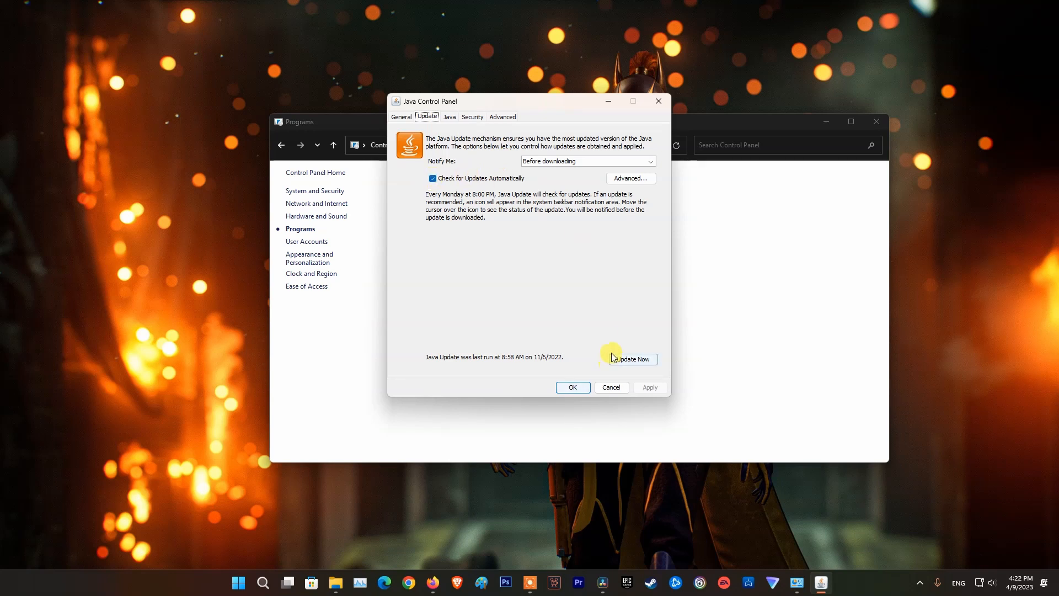
pyautogui.click(630, 358)
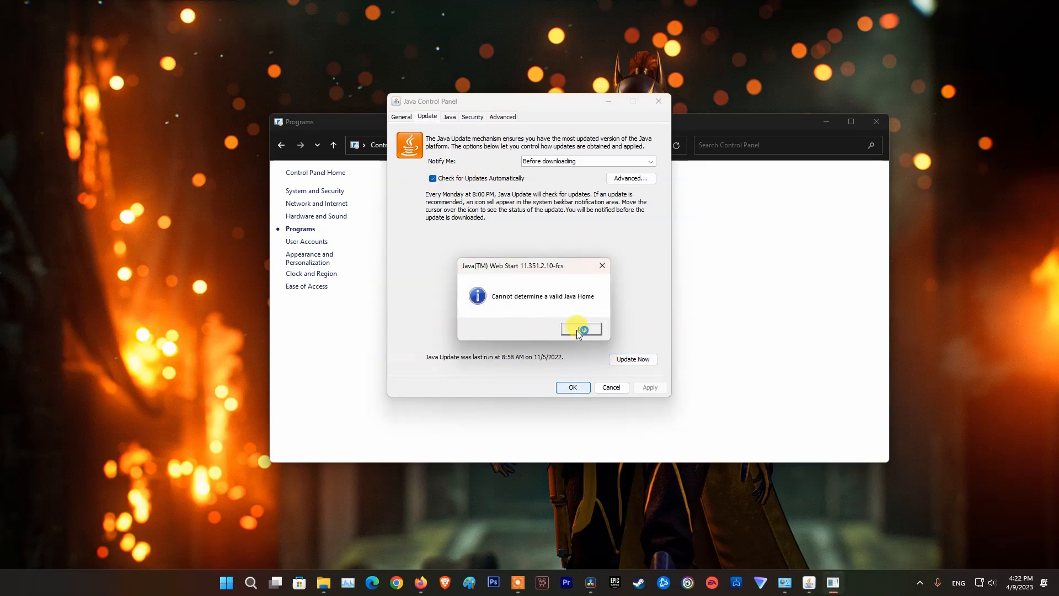
pyautogui.click(580, 329)
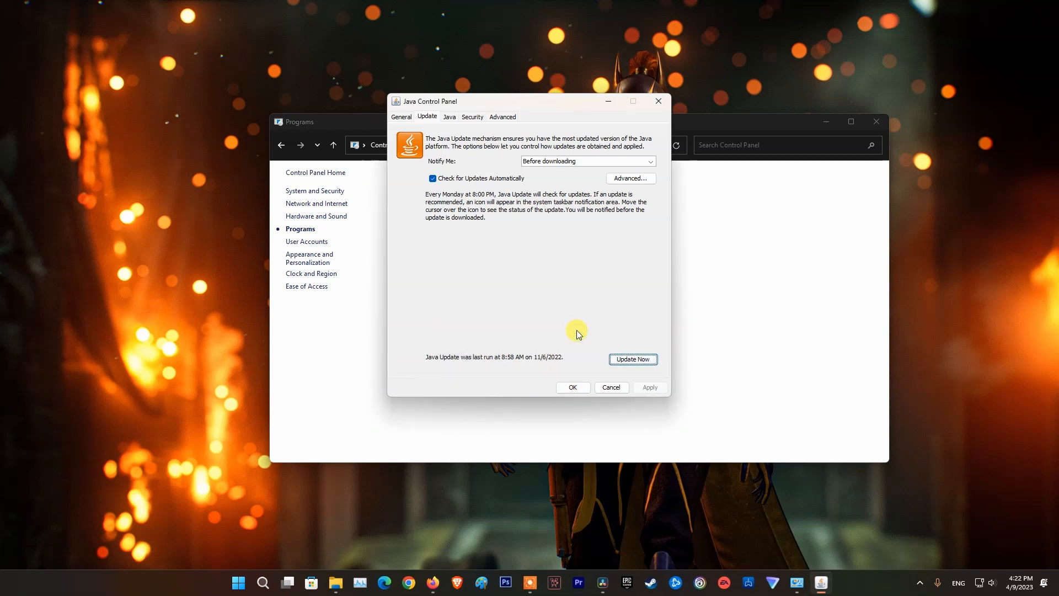
pyautogui.click(633, 358)
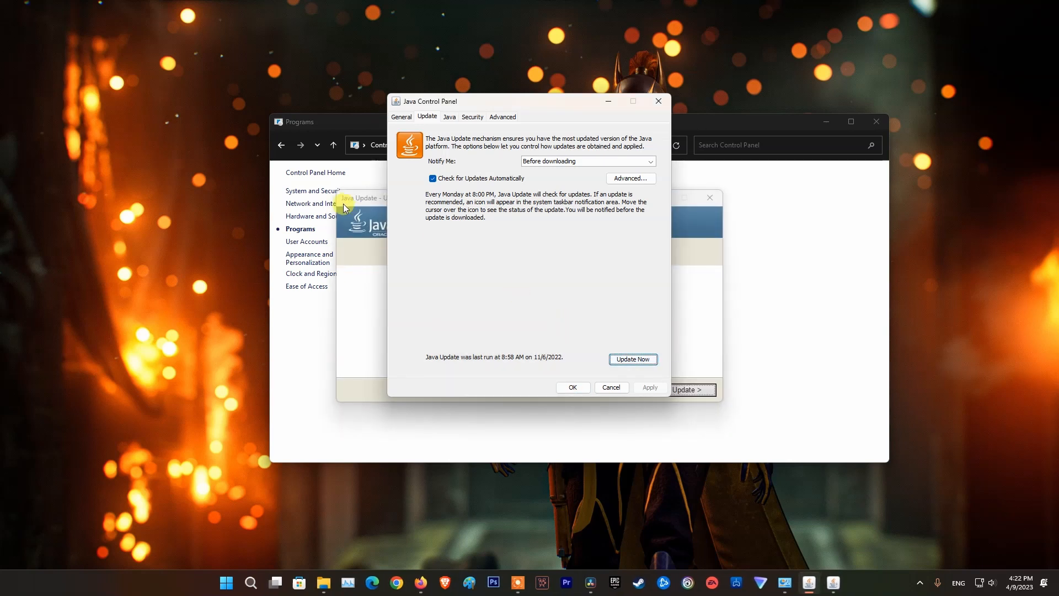
pyautogui.click(633, 359)
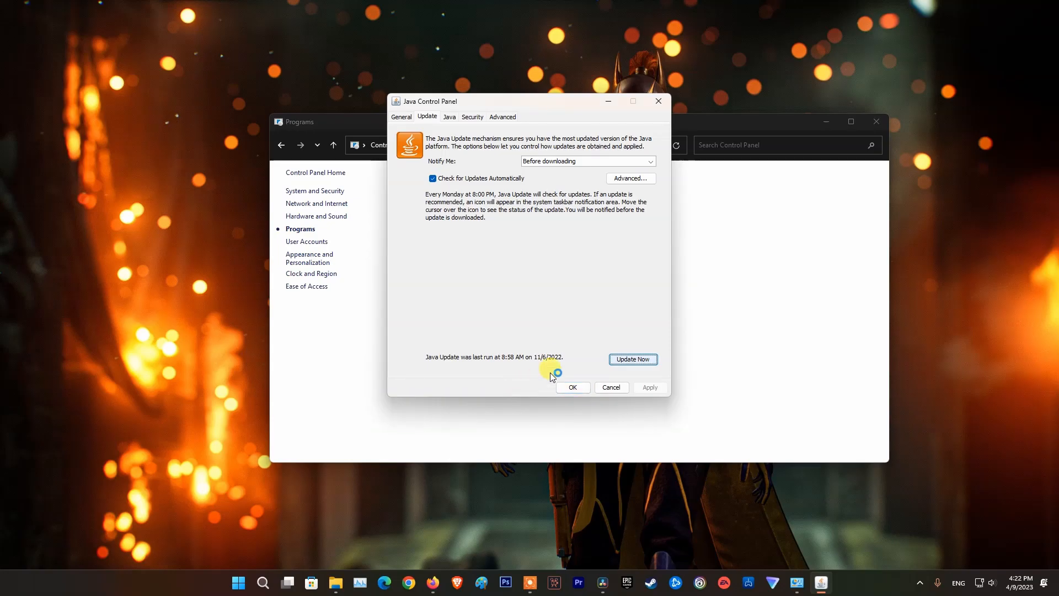
# Accept the new Java license terms and start installing the Java update
pyautogui.click(632, 359)
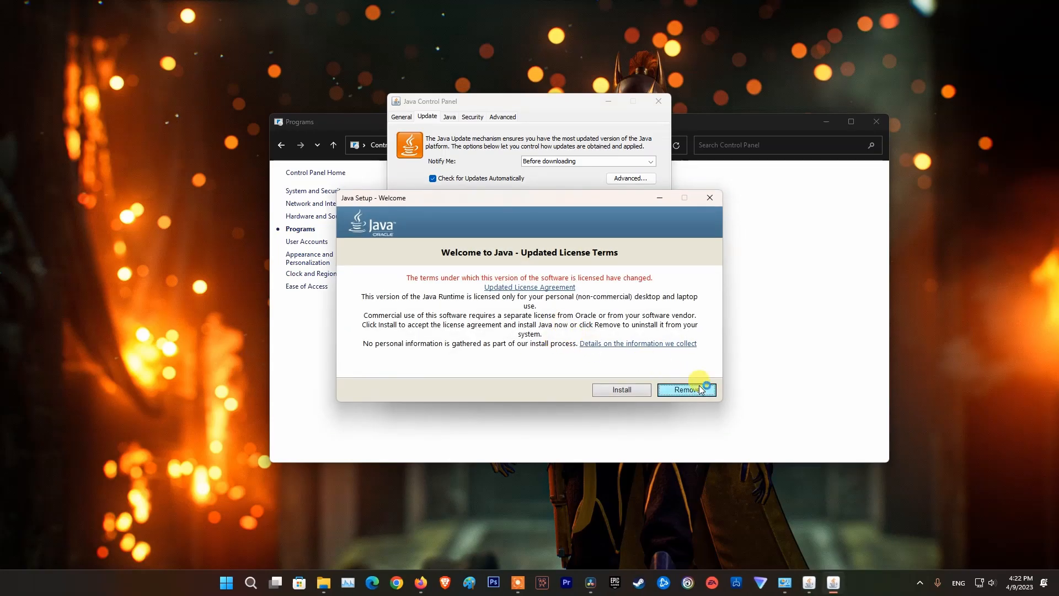
pyautogui.moveTo(621, 390)
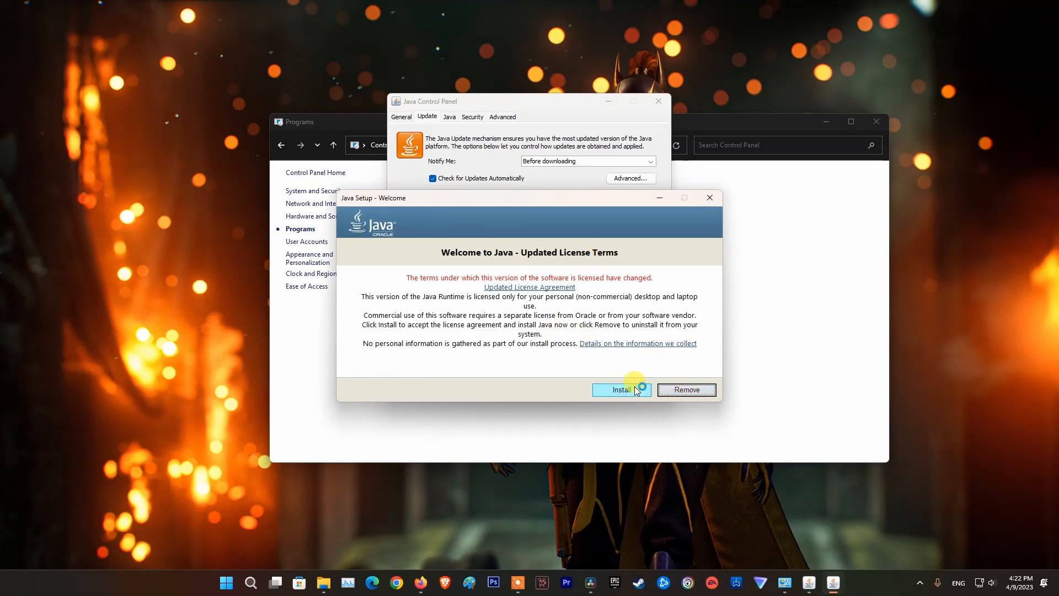
pyautogui.click(621, 390)
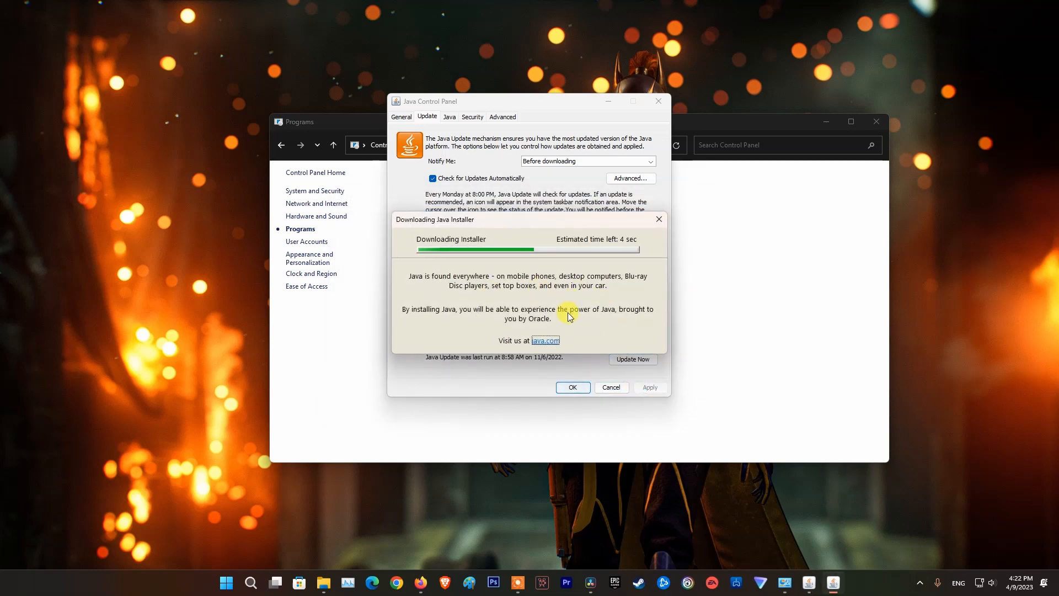
pyautogui.click(225, 581)
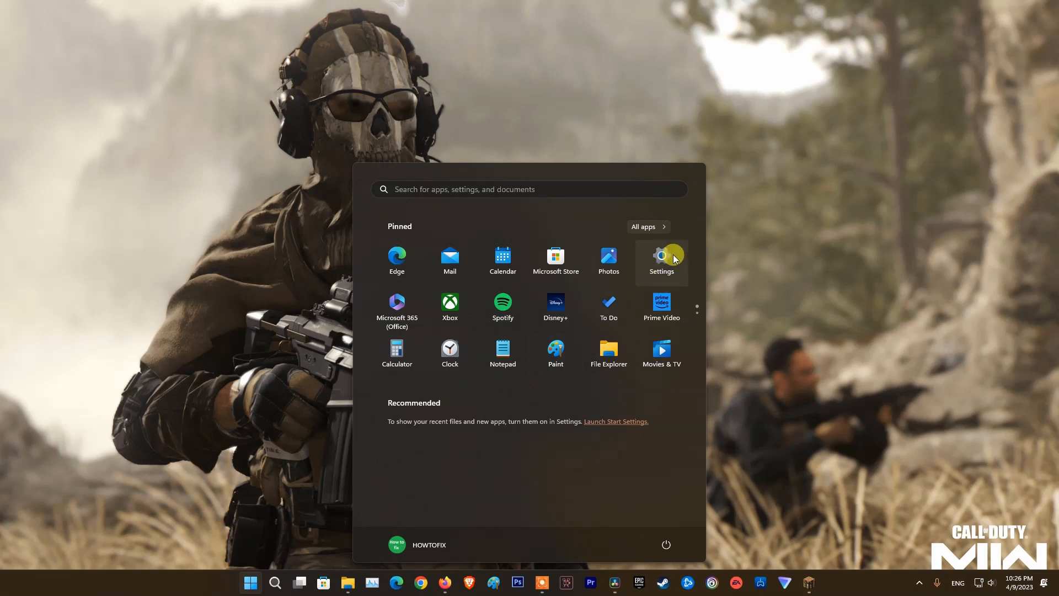
# Check for updates in Windows Update, confirm the PC is up to date, then rejoin Hypixel
pyautogui.click(661, 259)
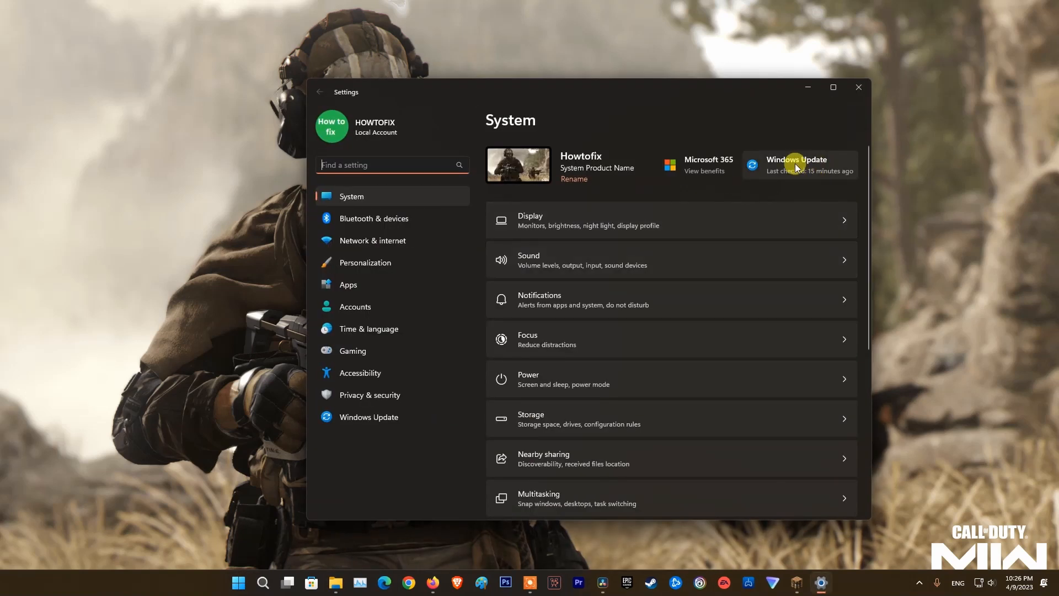
pyautogui.click(798, 164)
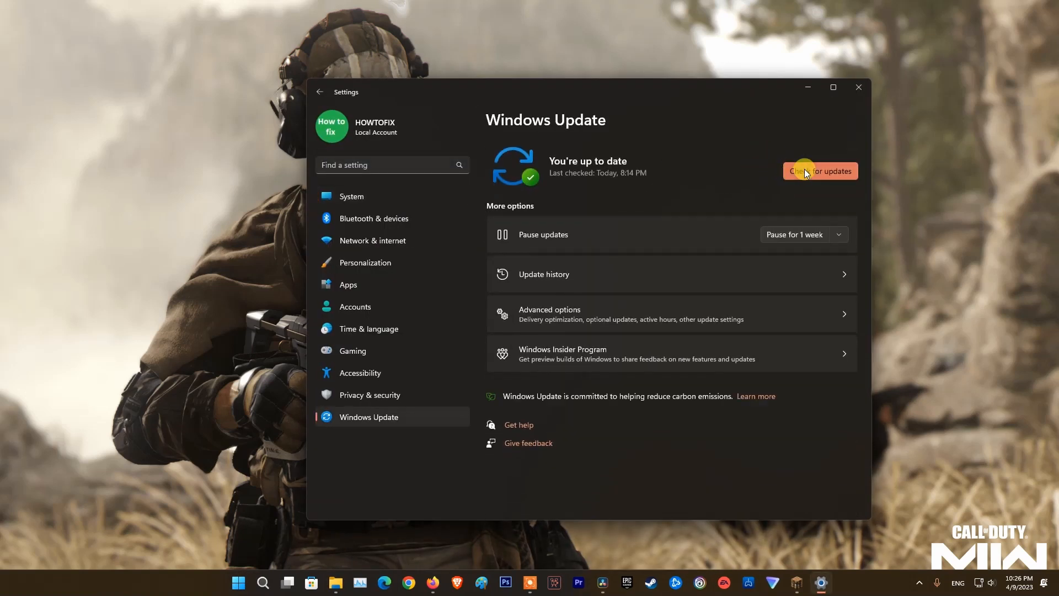
pyautogui.click(819, 171)
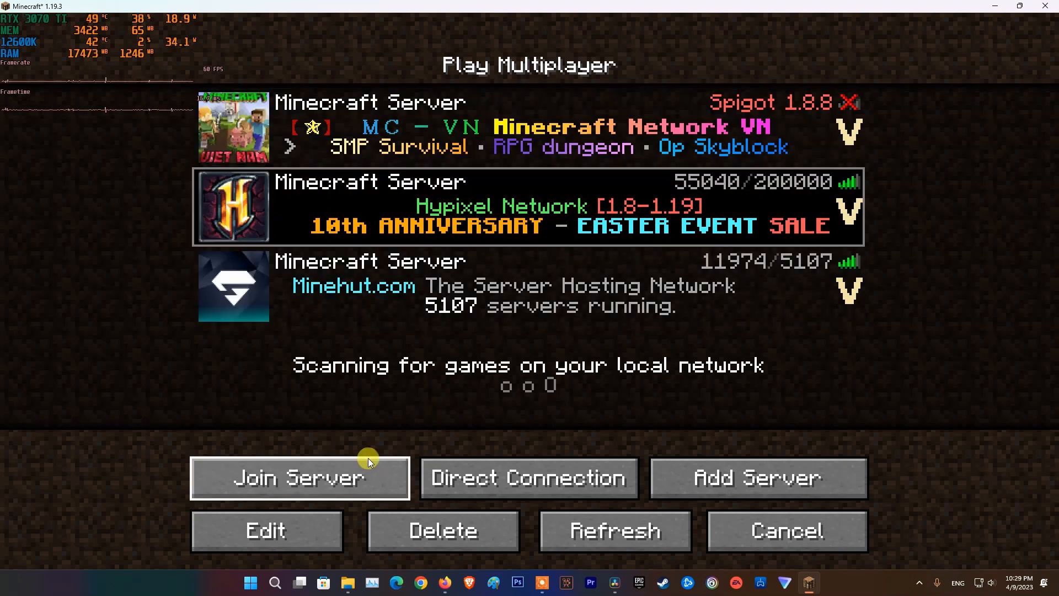
pyautogui.click(299, 478)
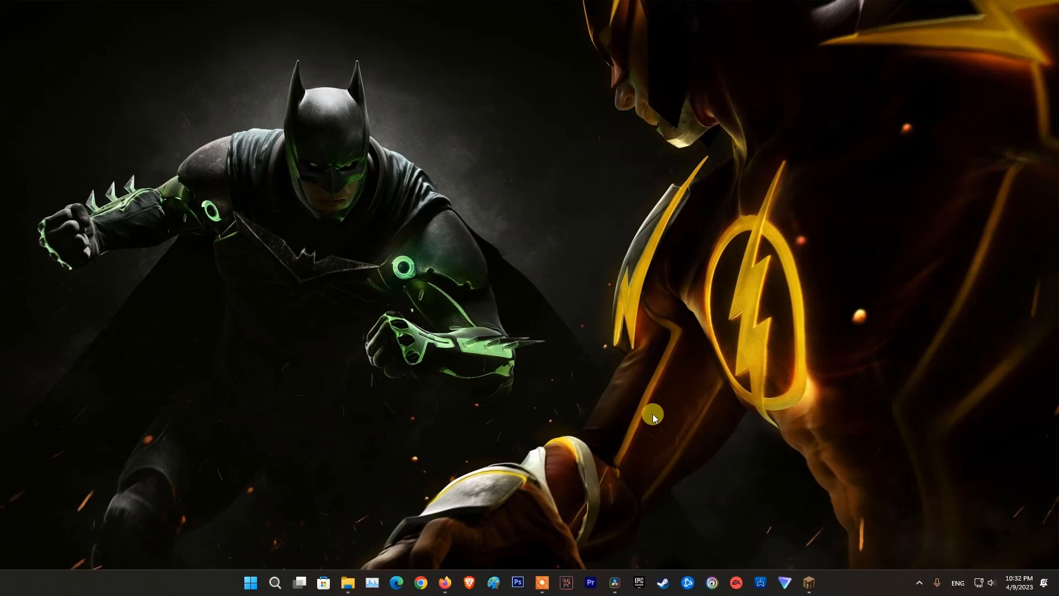
# Find 'Allow an app through Windows Firewall' via Start search and unlock Change settings
pyautogui.click(251, 583)
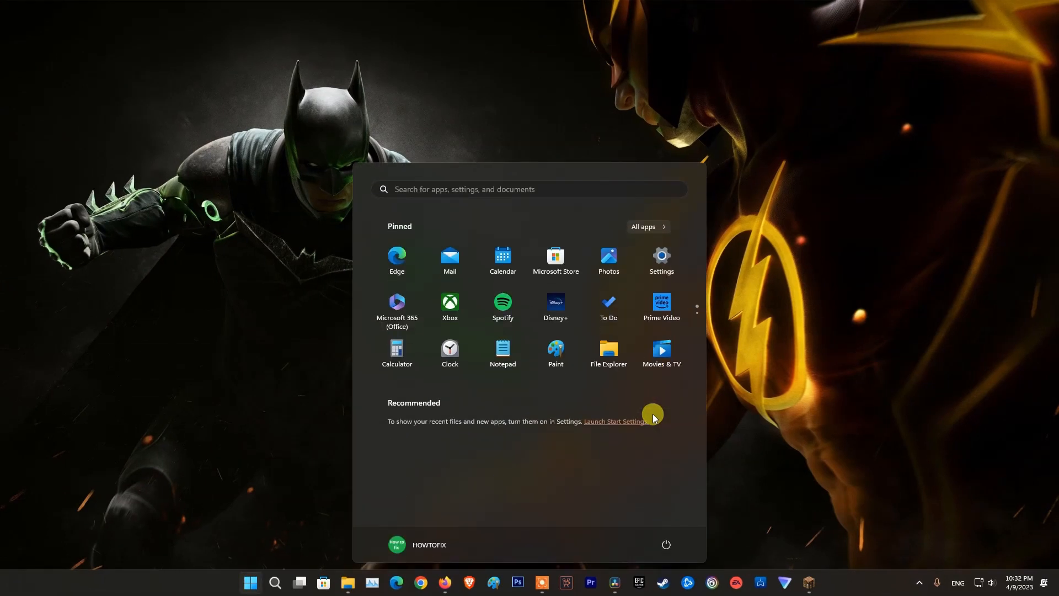
pyautogui.write('firewall')
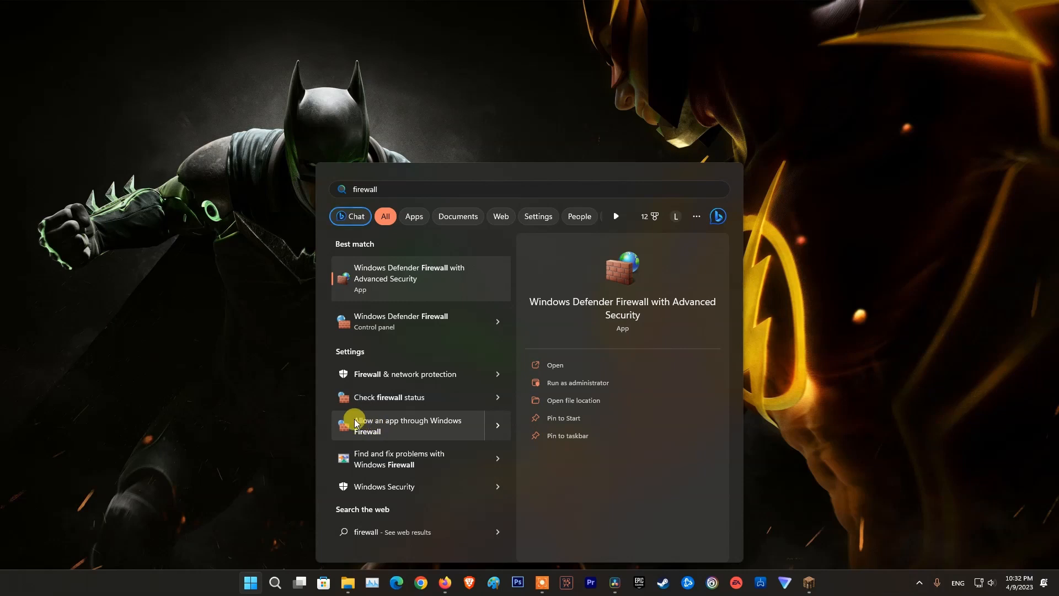
pyautogui.click(408, 426)
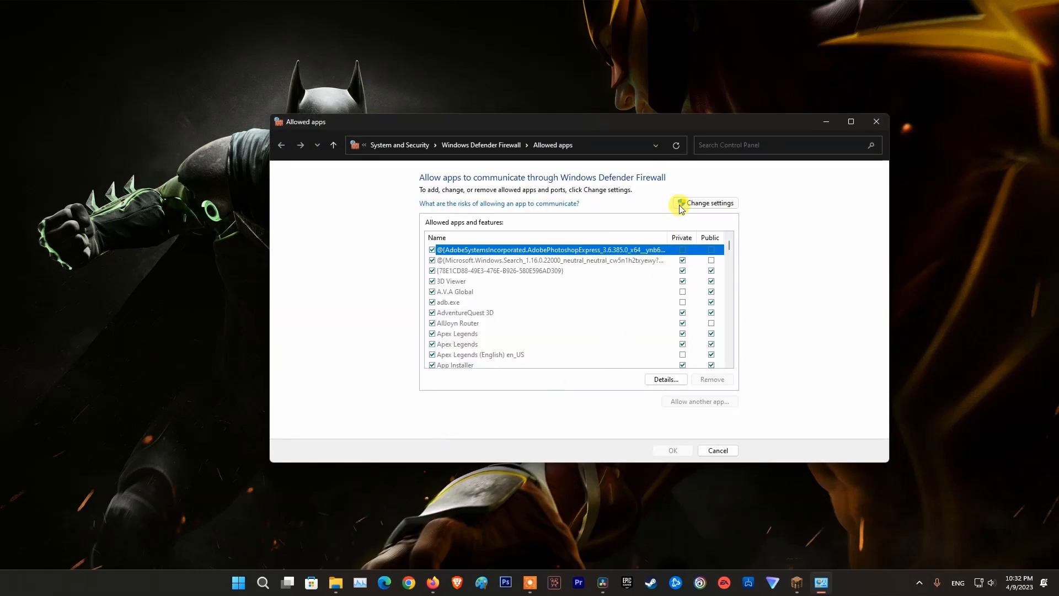
pyautogui.click(708, 202)
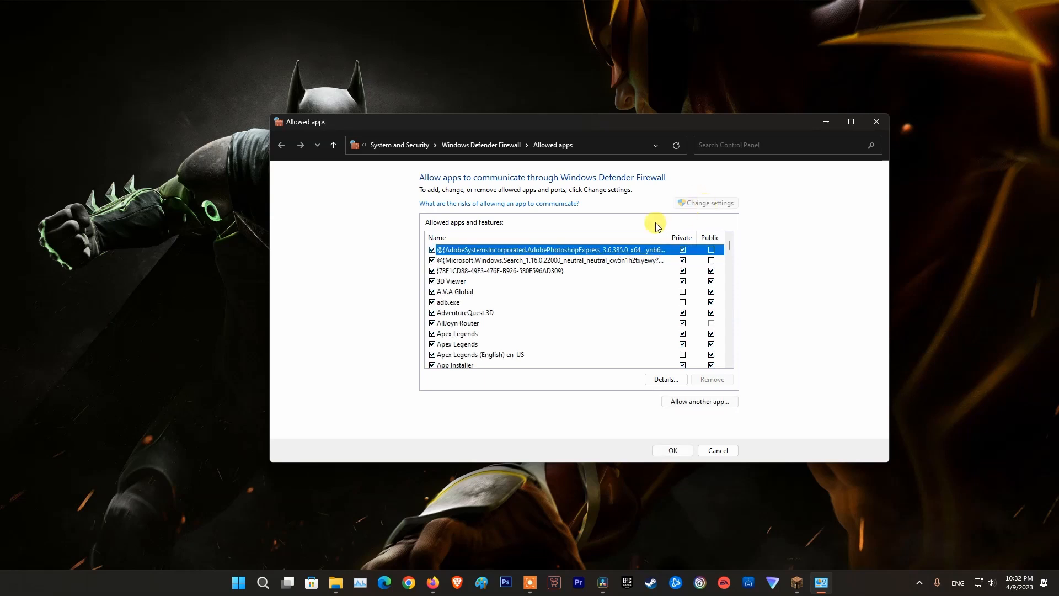
# Allow the javaw entries on private and public networks and confirm with OK
pyautogui.scroll(-3)
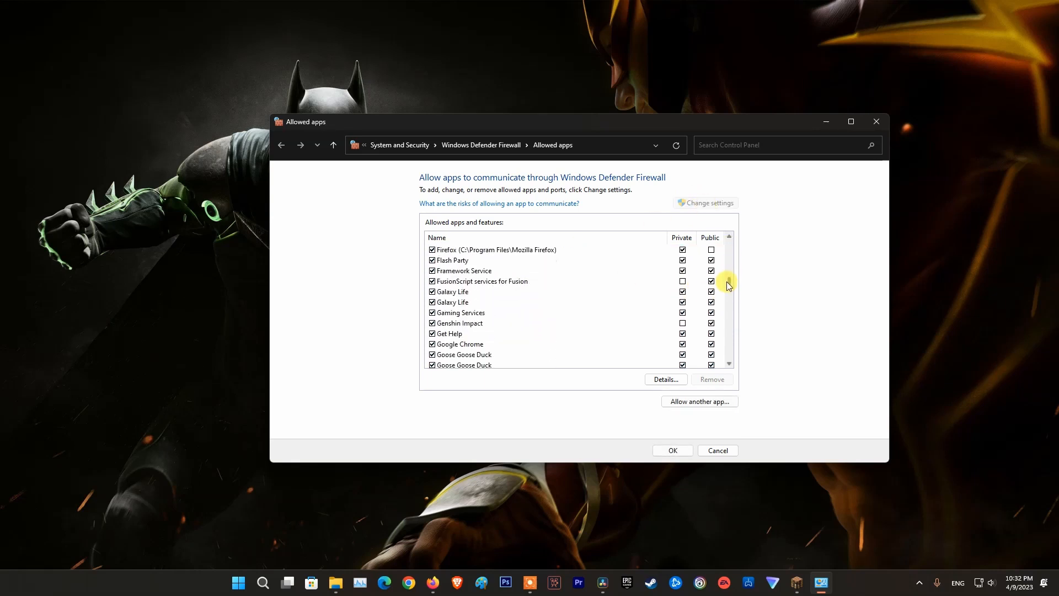
pyautogui.scroll(-3)
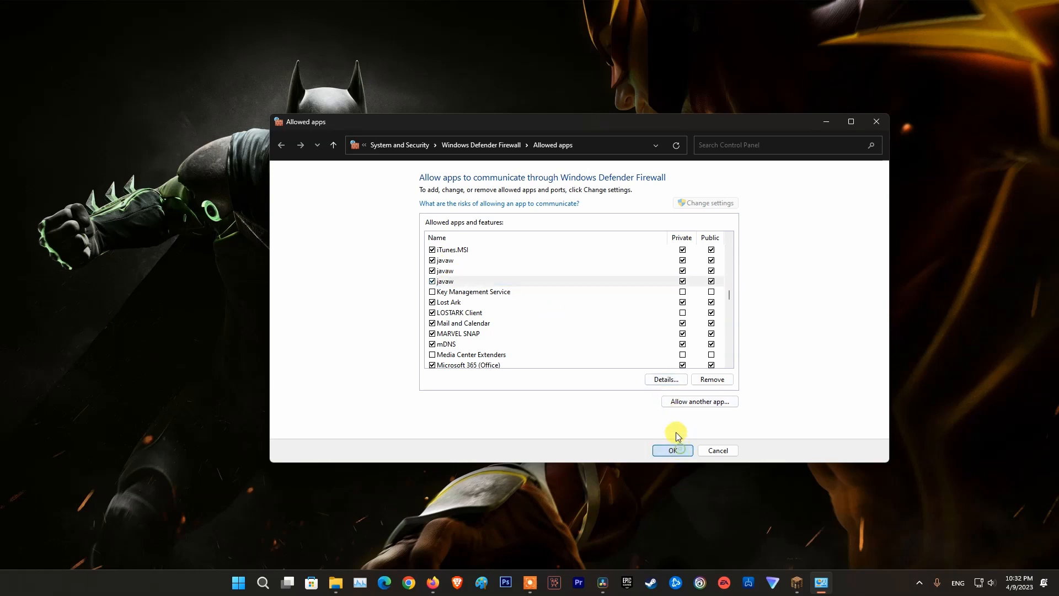
pyautogui.click(671, 450)
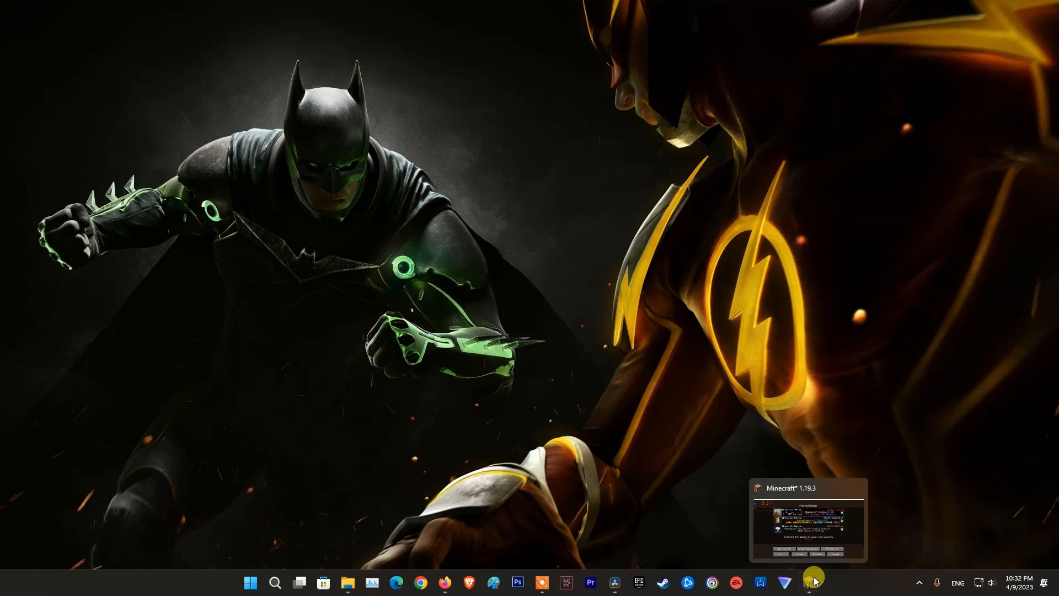
# Bring up the Minecraft window before checking the hidden tray icons
pyautogui.click(807, 581)
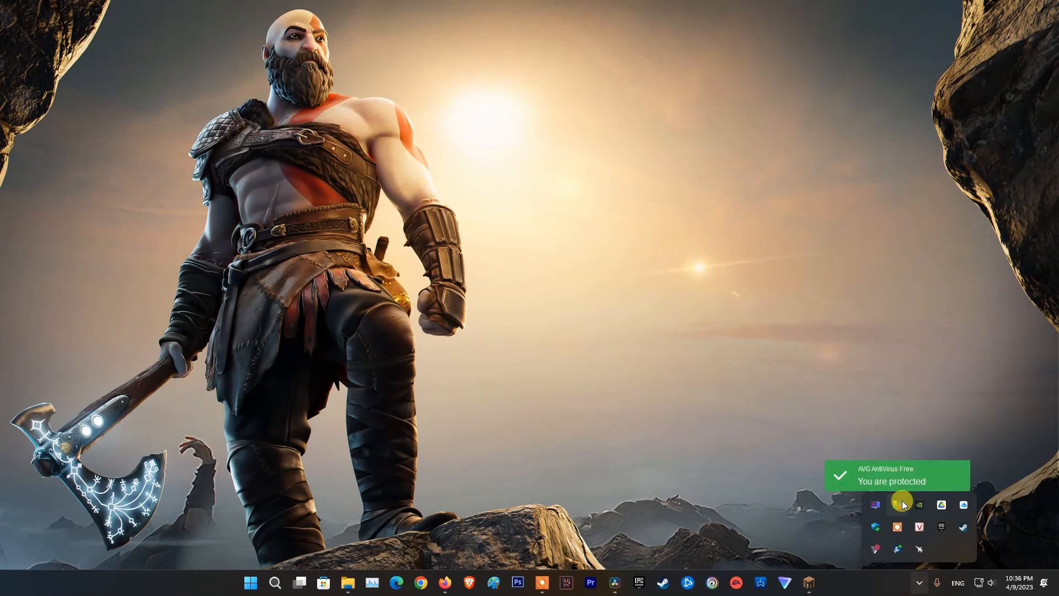
# Turn off AVG AntiVirus Free shields from the tray so the PC shows unprotected, then close AVG
pyautogui.click(897, 505)
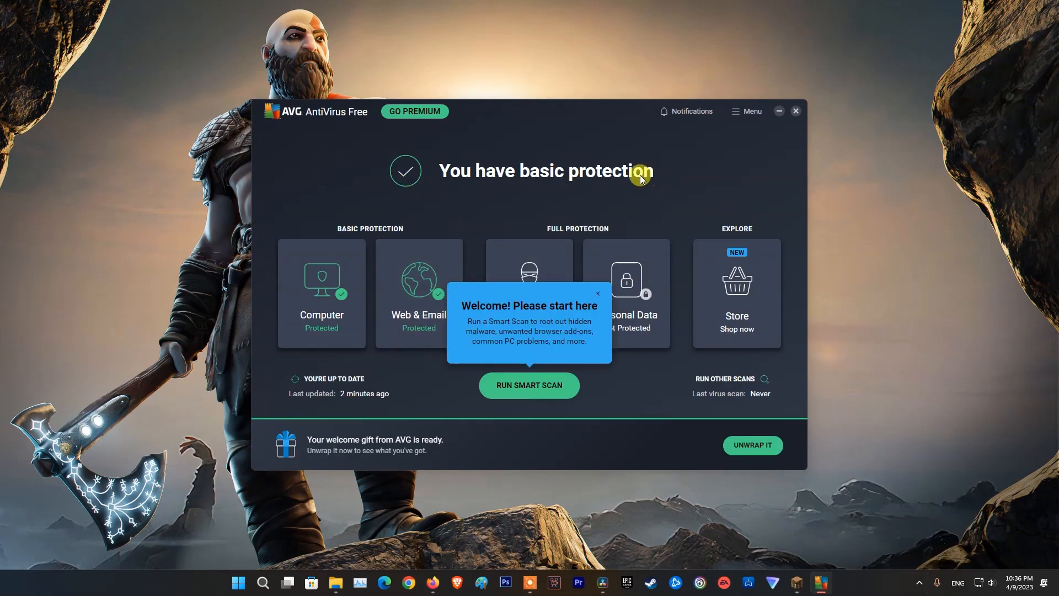
pyautogui.moveTo(835, 358)
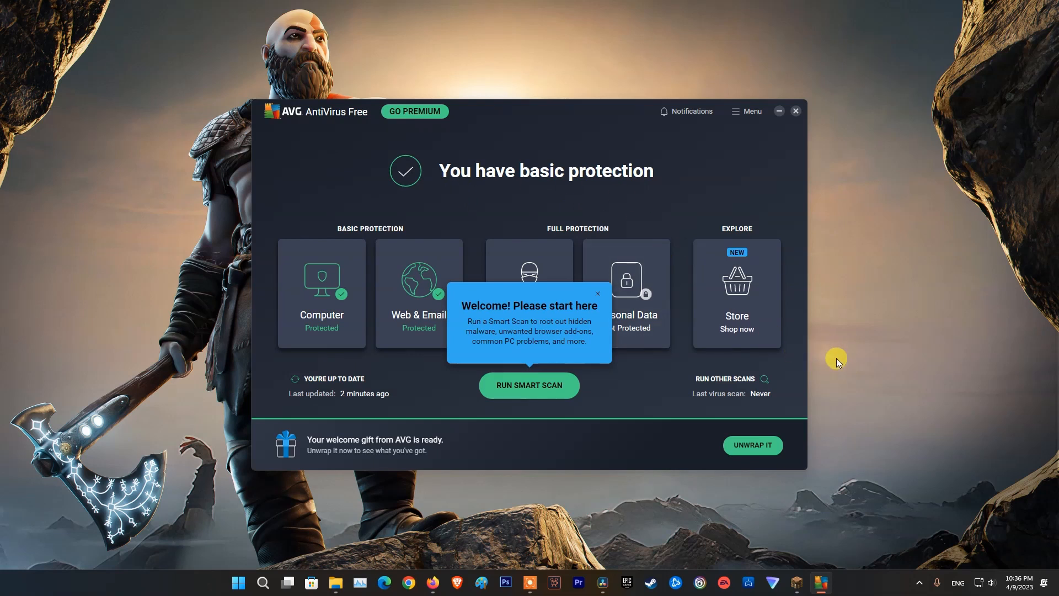
pyautogui.click(918, 582)
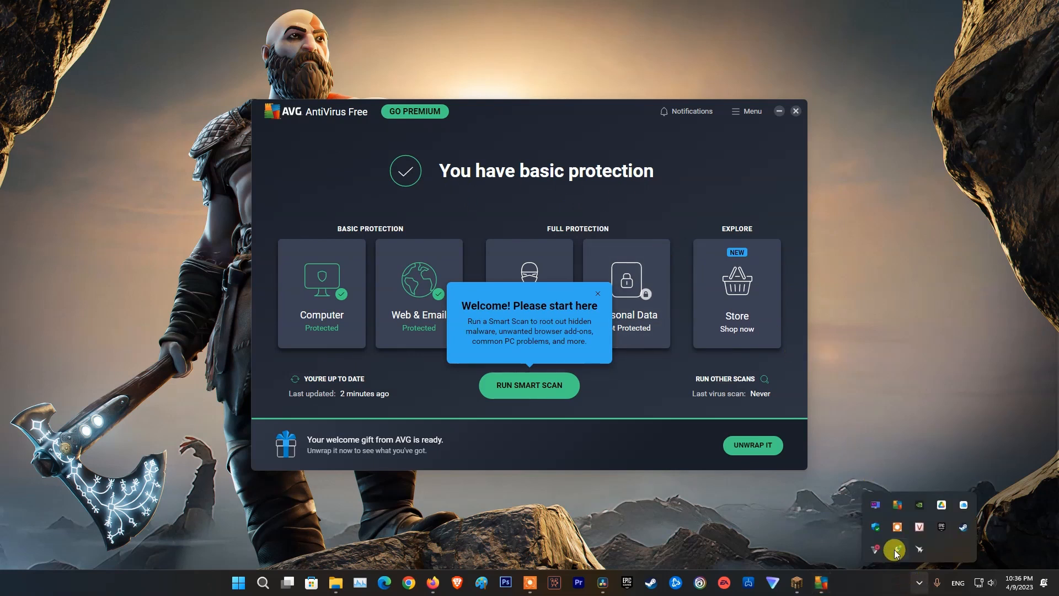
pyautogui.moveTo(896, 503)
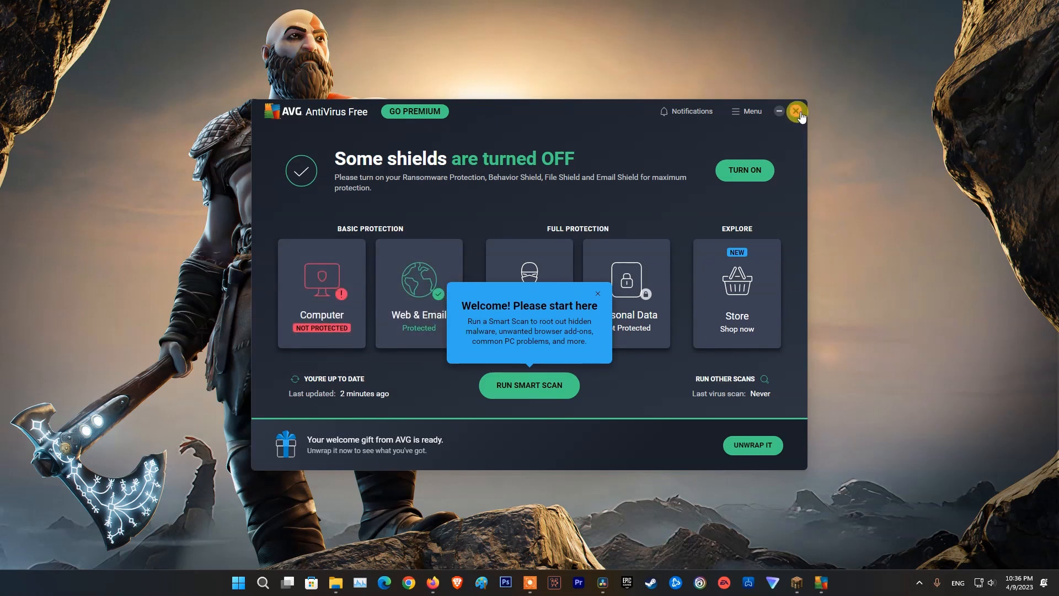
pyautogui.click(798, 111)
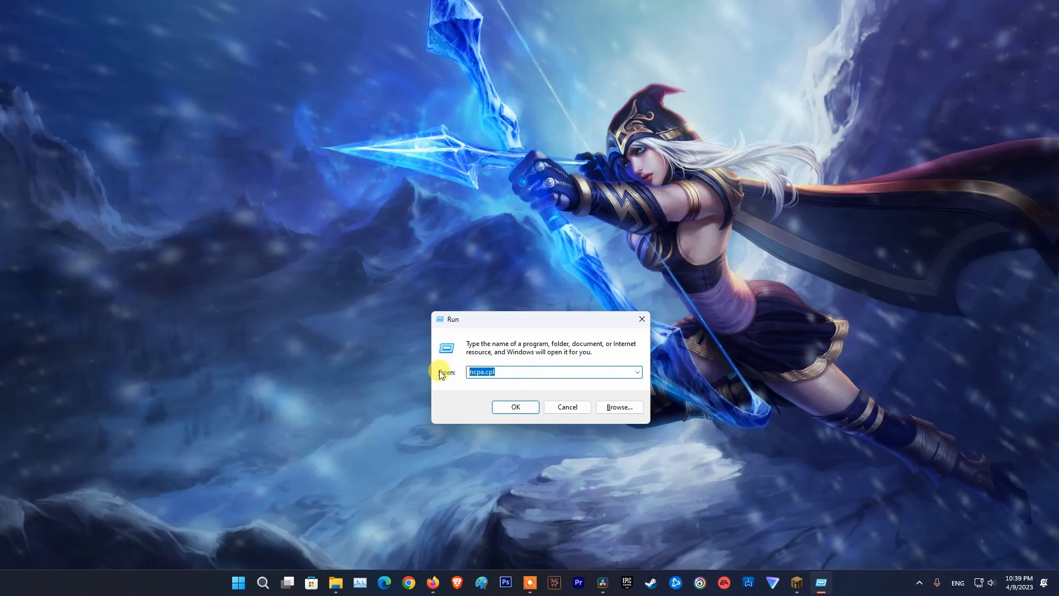
# Run ncpa.cpl and open the Ethernet connection's Properties
pyautogui.click(514, 406)
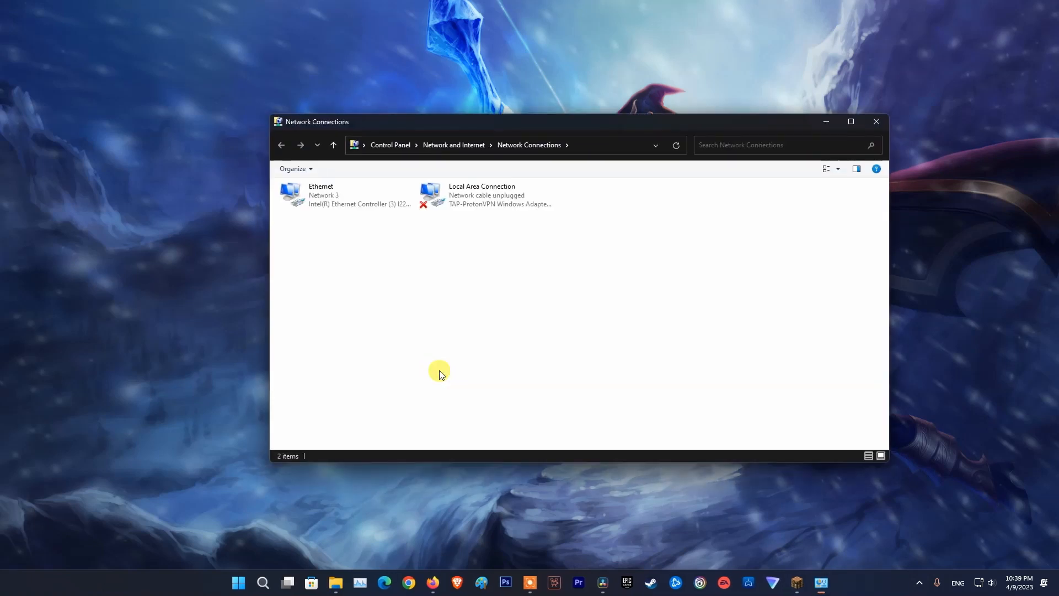
pyautogui.click(345, 196)
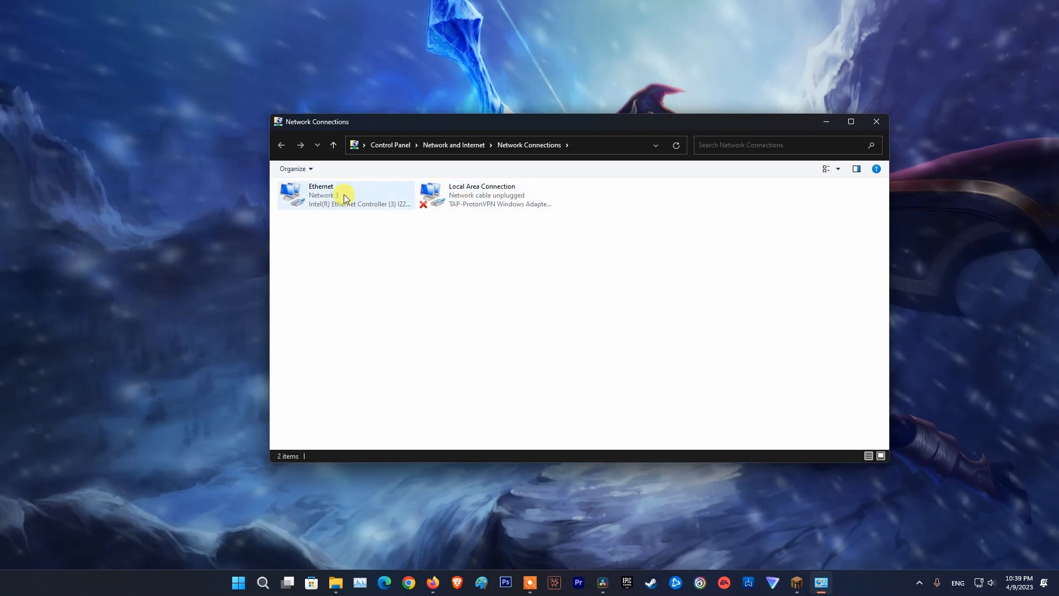
pyautogui.rightClick(318, 194)
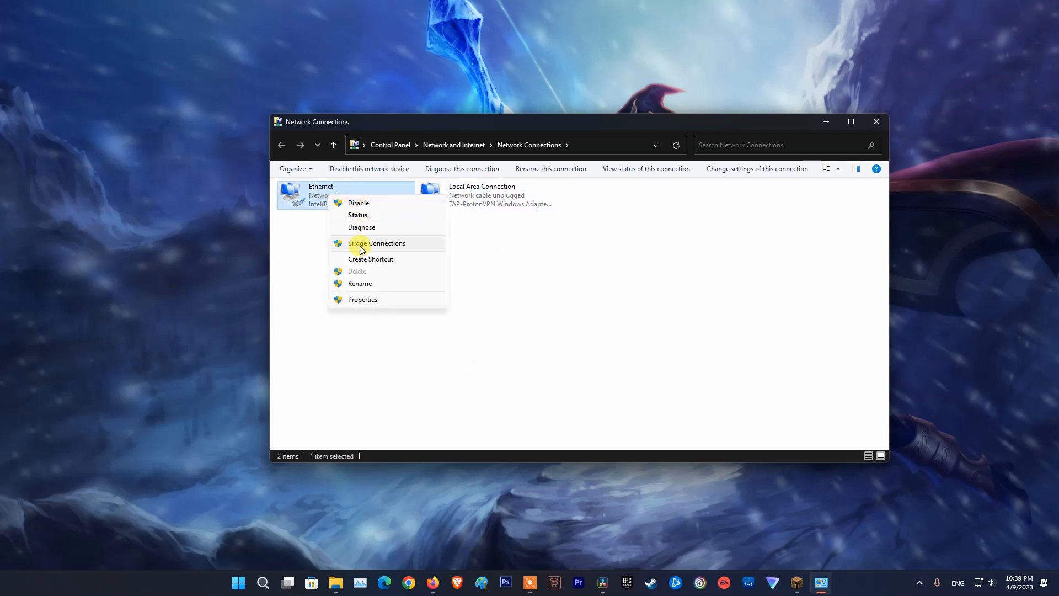
pyautogui.click(361, 299)
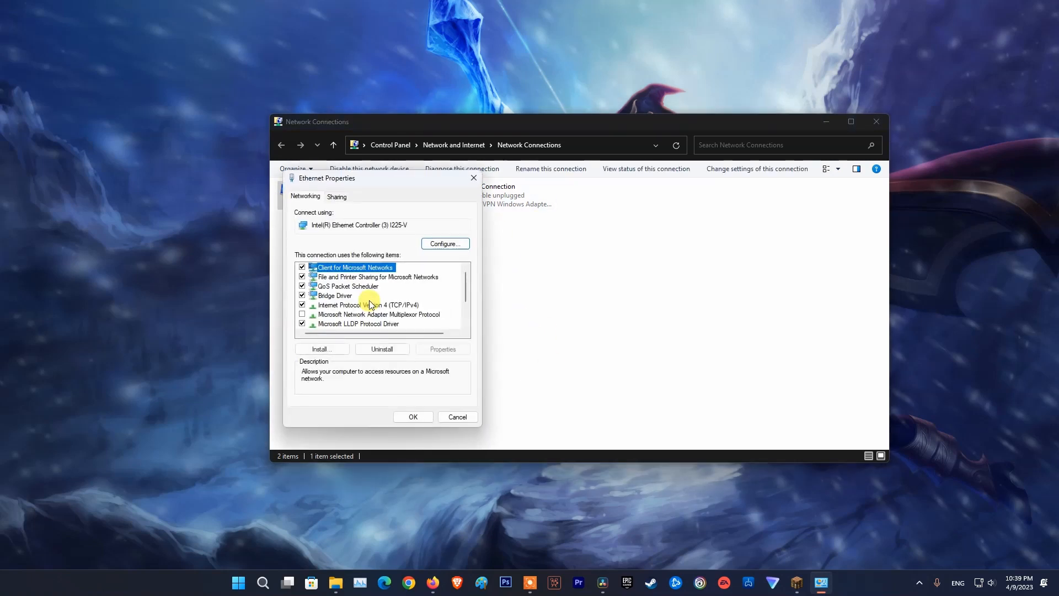
# Uncheck Internet Protocol Version 6 (TCP/IPv6) for the Ethernet connection
pyautogui.scroll(-3)
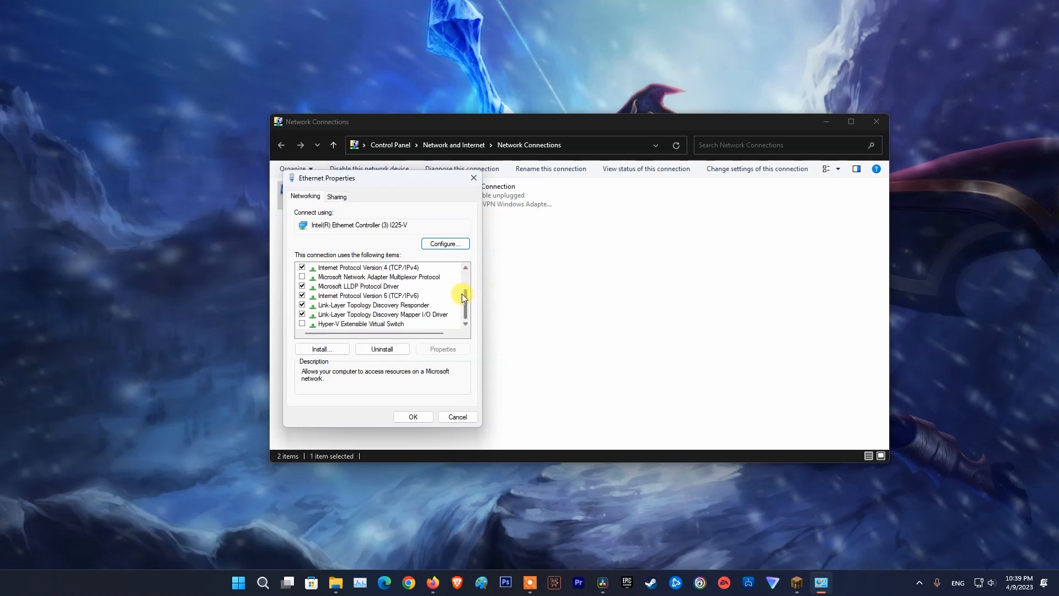
pyautogui.click(367, 296)
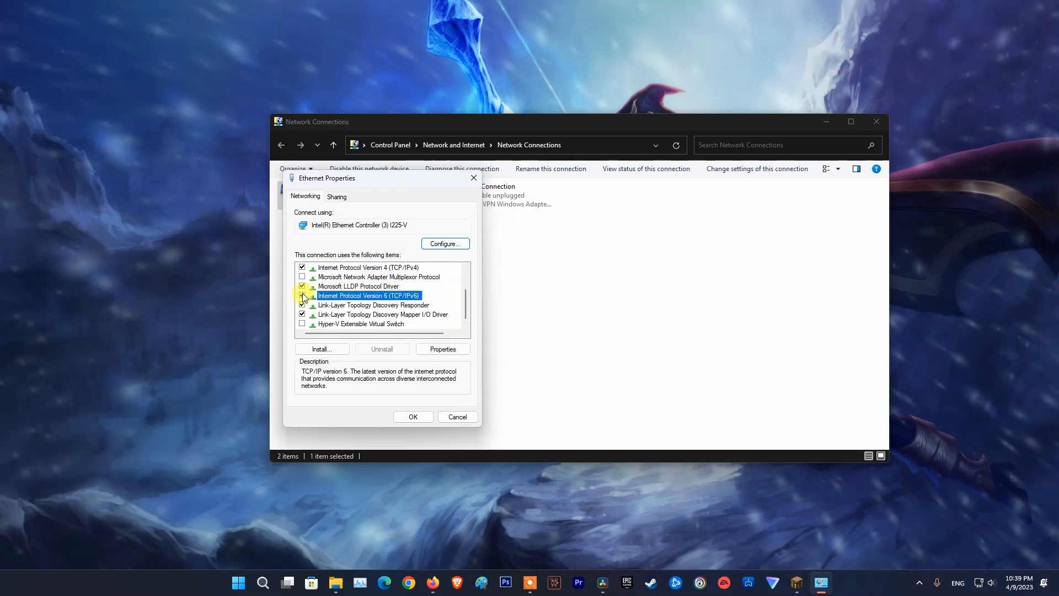
pyautogui.click(302, 296)
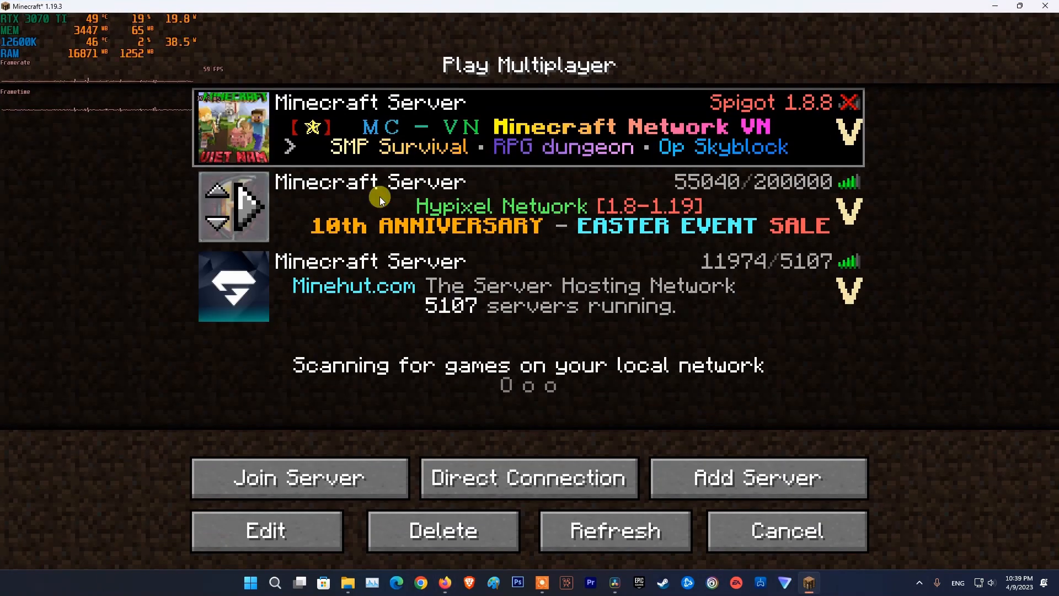
# Select the Hypixel Network server in the multiplayer list to join it
pyautogui.click(527, 206)
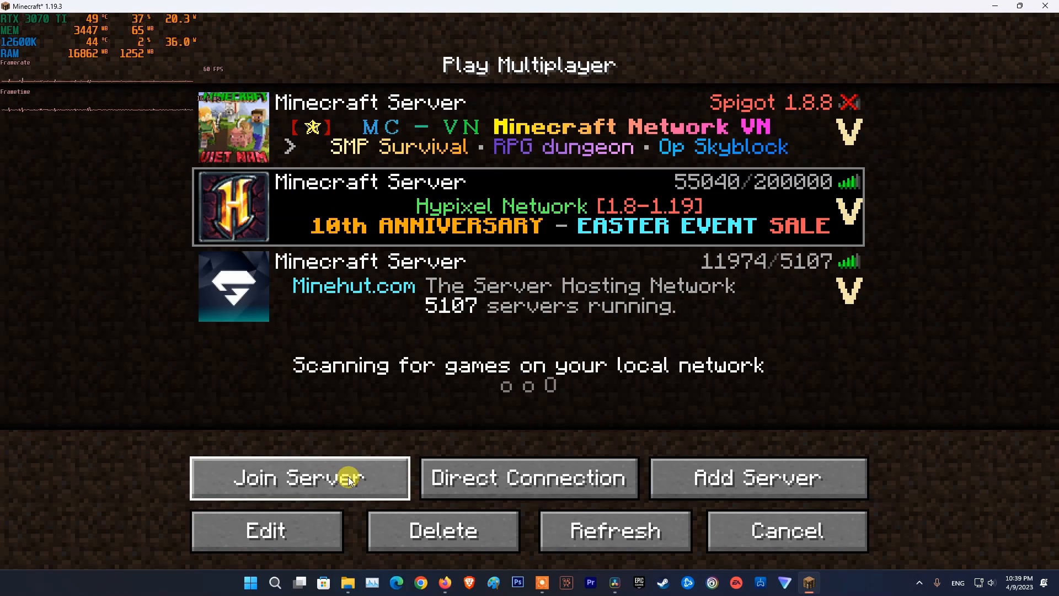
pyautogui.moveTo(962, 241)
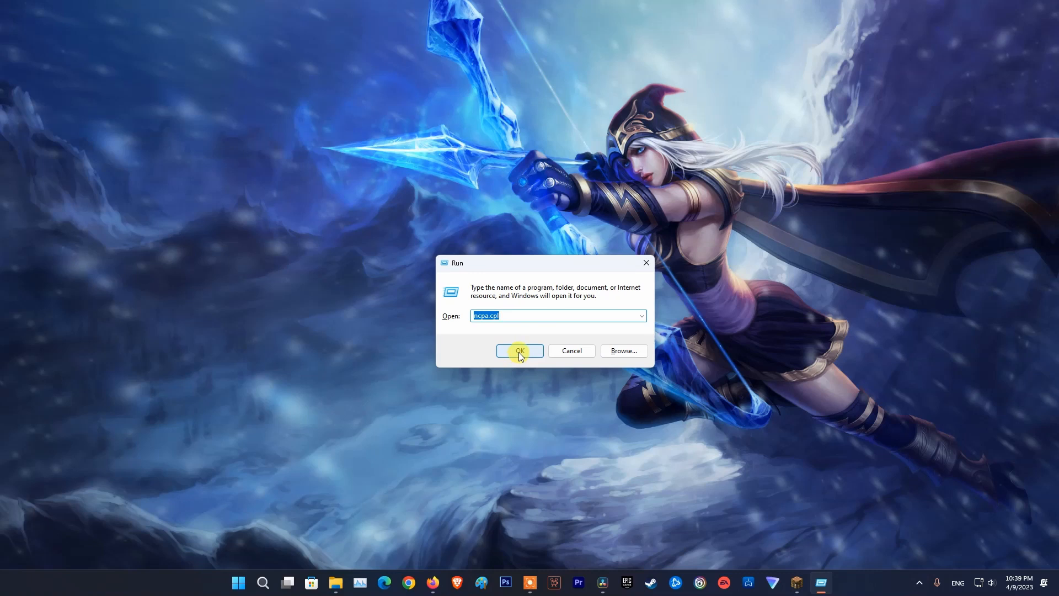
# Reach the Ethernet adapter's Internet Protocol Version 4 (TCP/IPv4) properties via ncpa.cpl
pyautogui.click(519, 351)
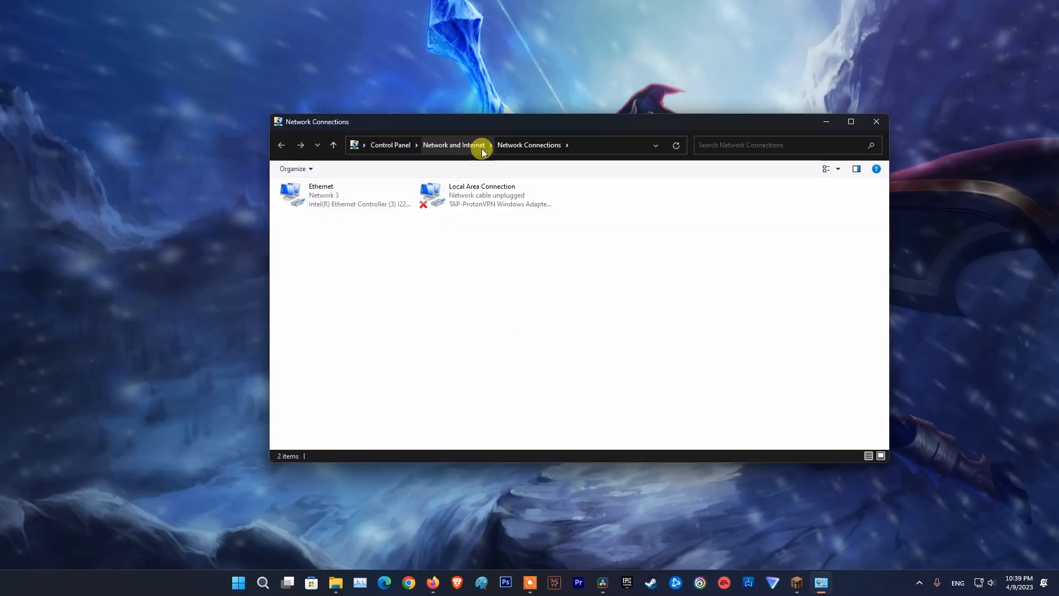
pyautogui.rightClick(321, 195)
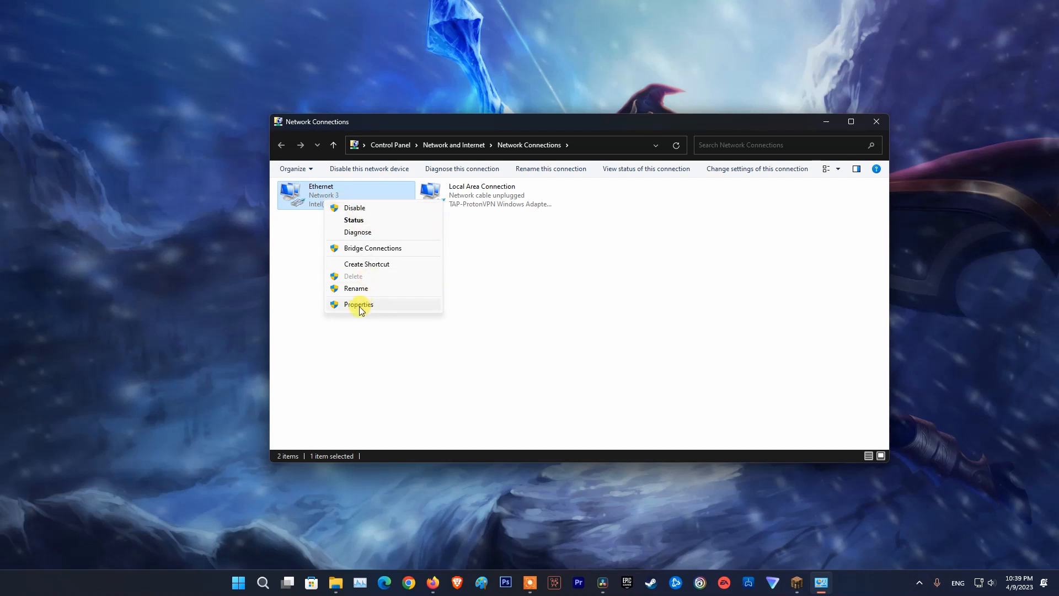
pyautogui.click(359, 304)
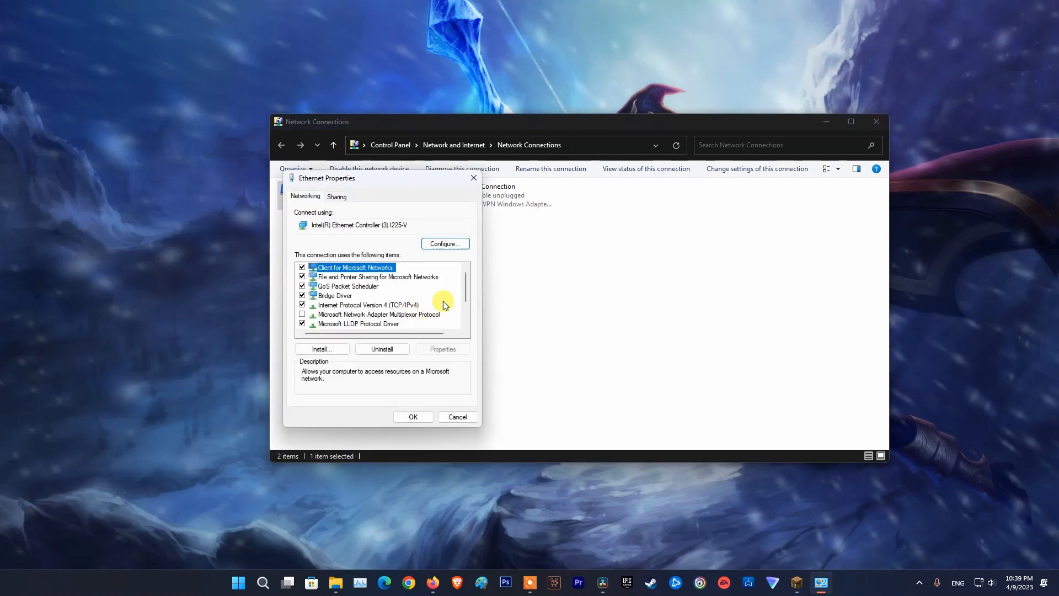
pyautogui.click(365, 305)
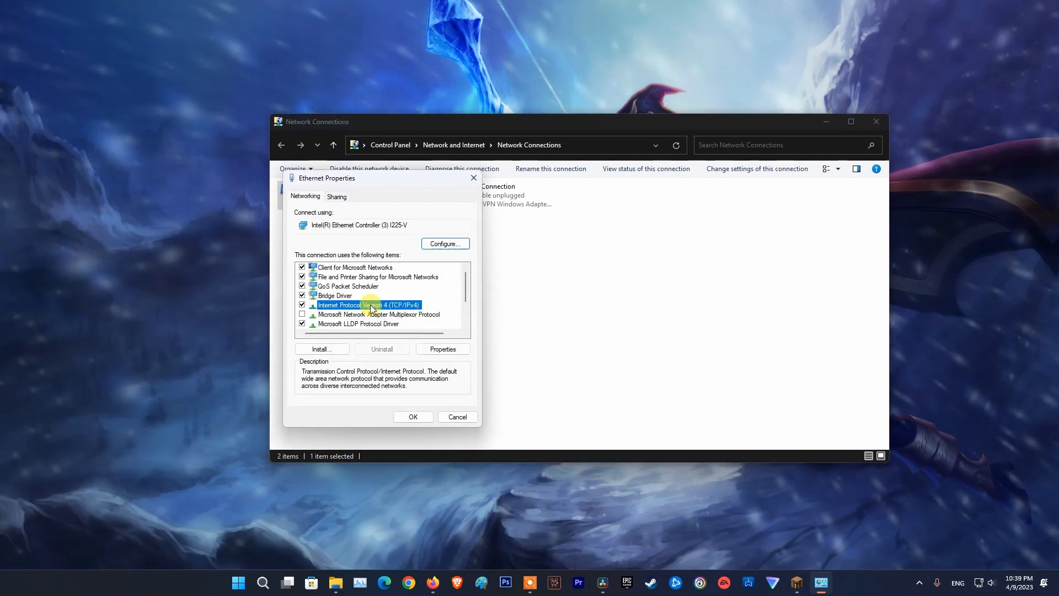
pyautogui.click(443, 349)
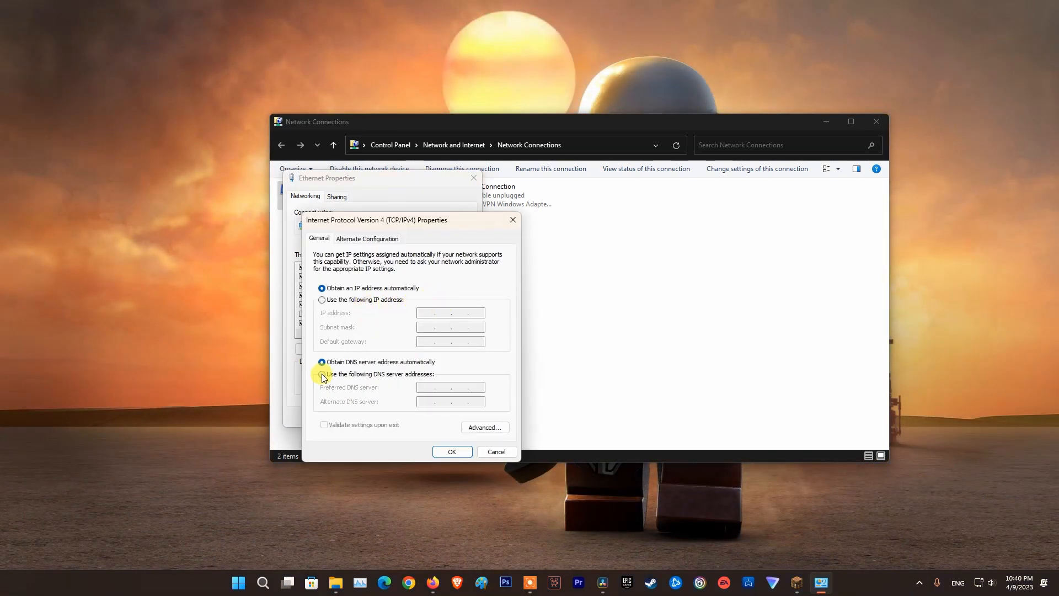
# Use manual DNS servers 8.8.8.8 and 8.8.4.4, validate on exit, and save the adapter settings
pyautogui.click(322, 374)
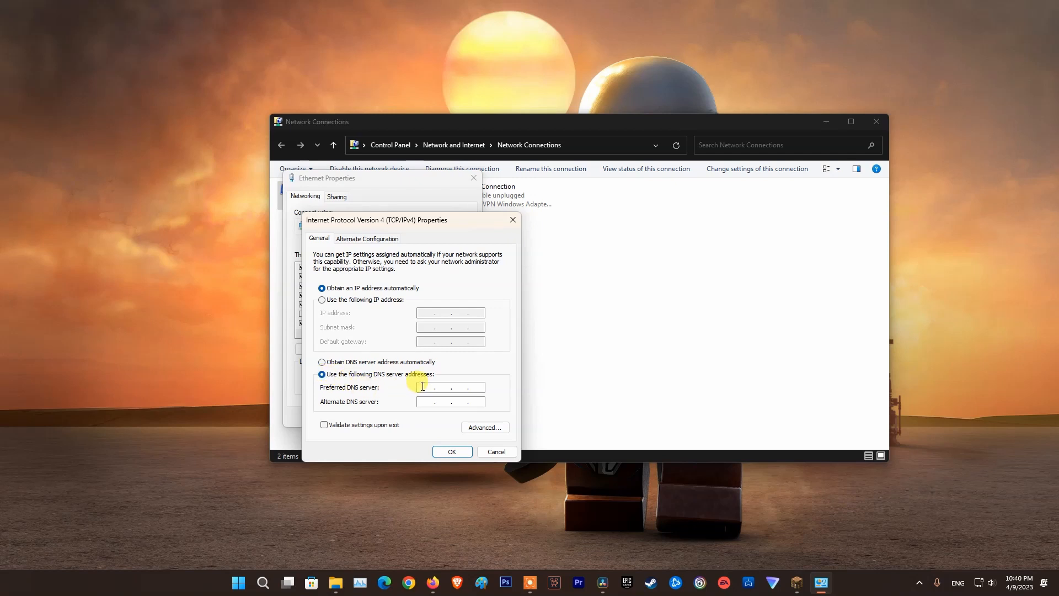
pyautogui.write('8.8.8.8')
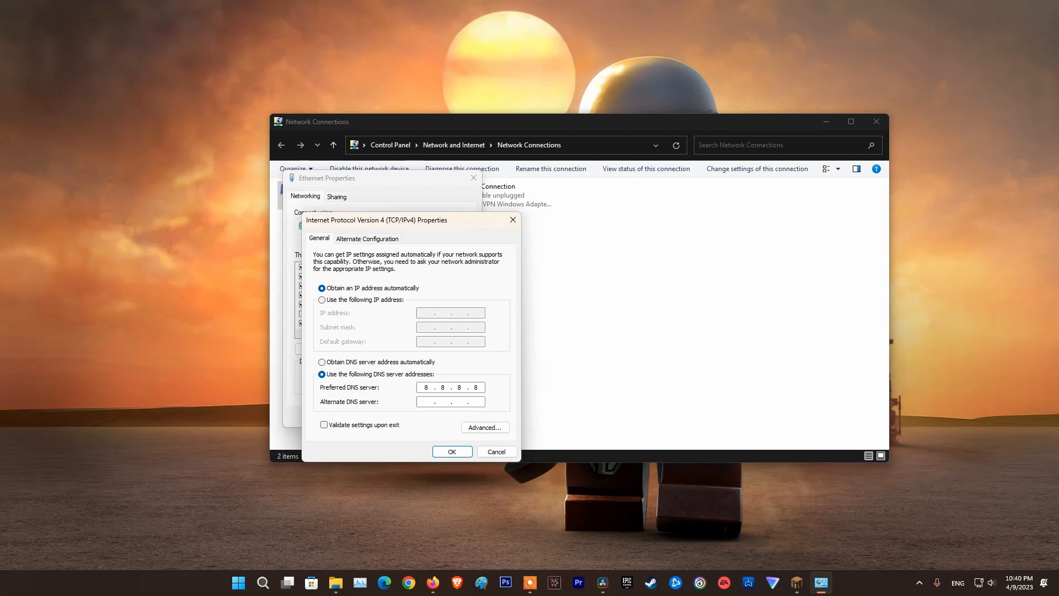
pyautogui.write('8.8.4.4')
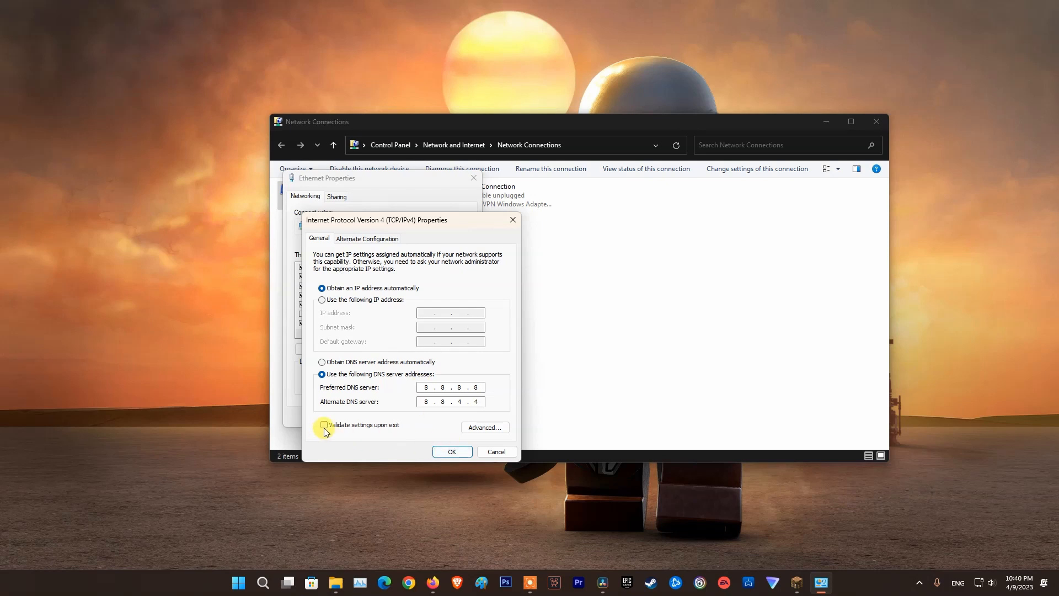
pyautogui.click(324, 425)
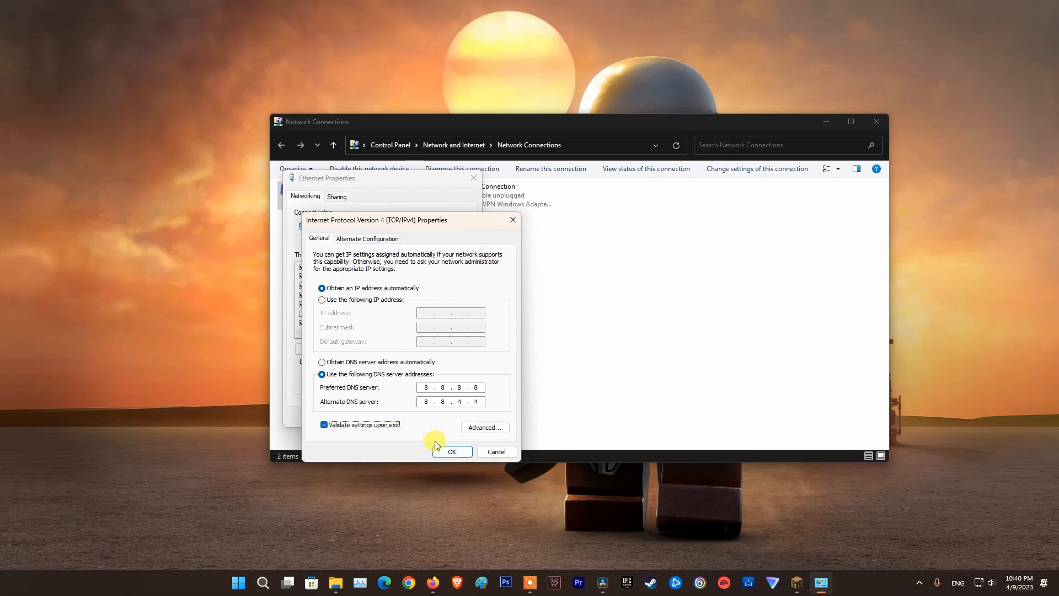
pyautogui.click(451, 451)
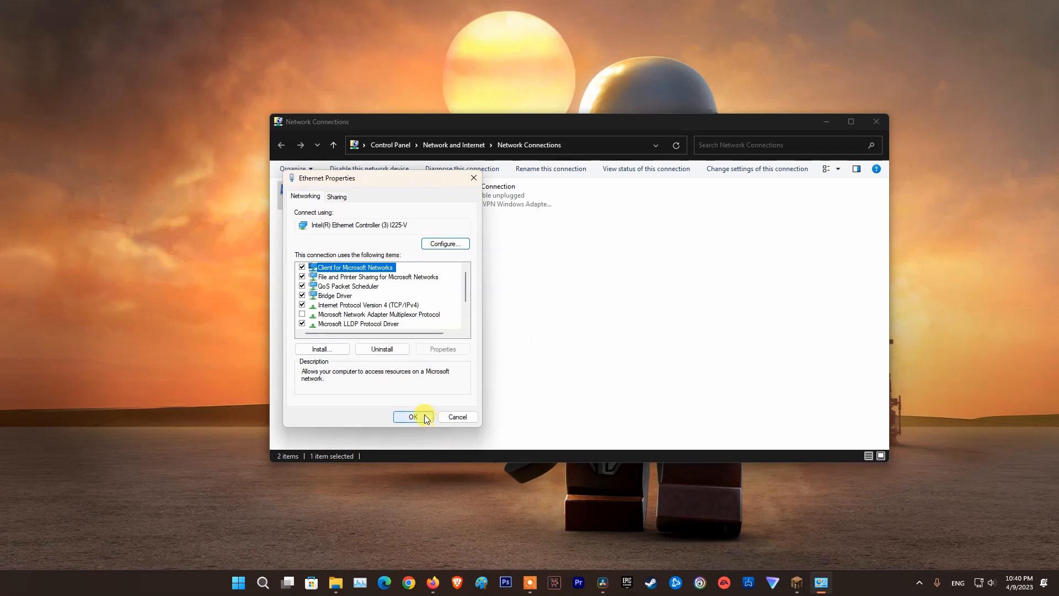
pyautogui.click(412, 417)
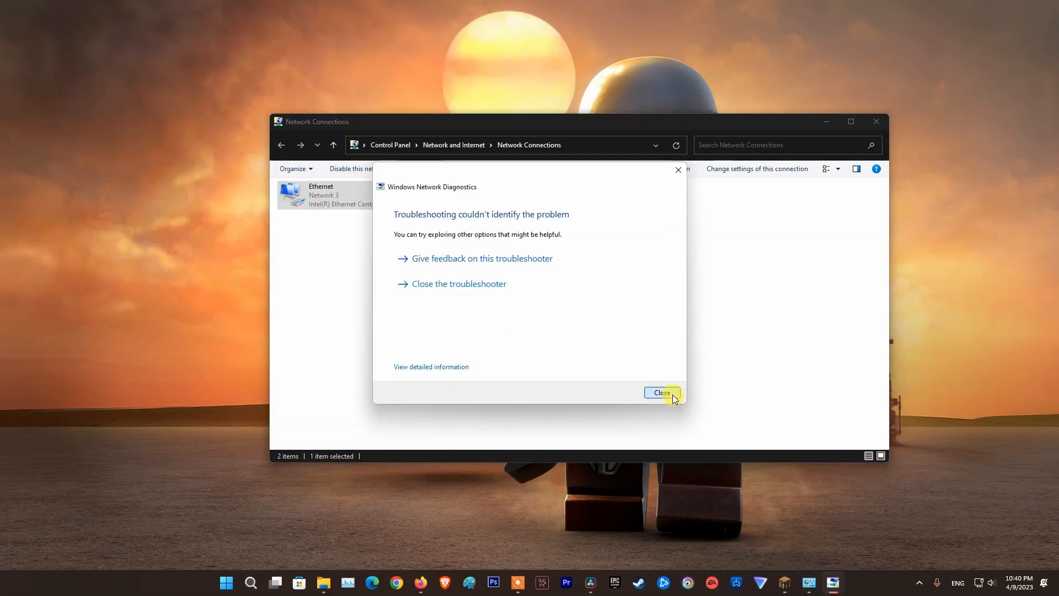
# Dismiss the Network Diagnostics result and cancel out of Minecraft's multiplayer screen
pyautogui.click(661, 392)
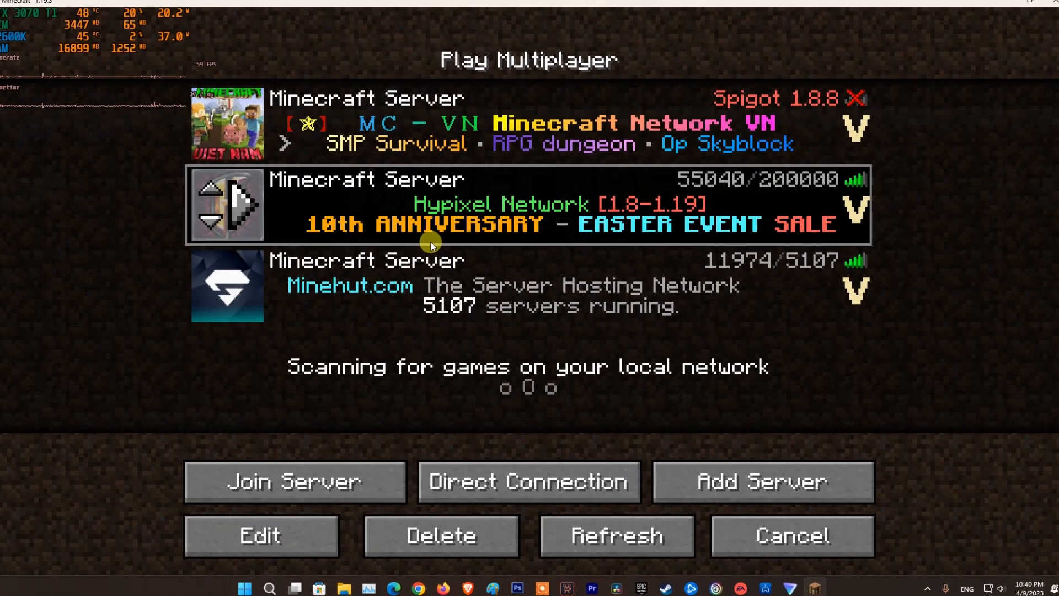
pyautogui.click(791, 535)
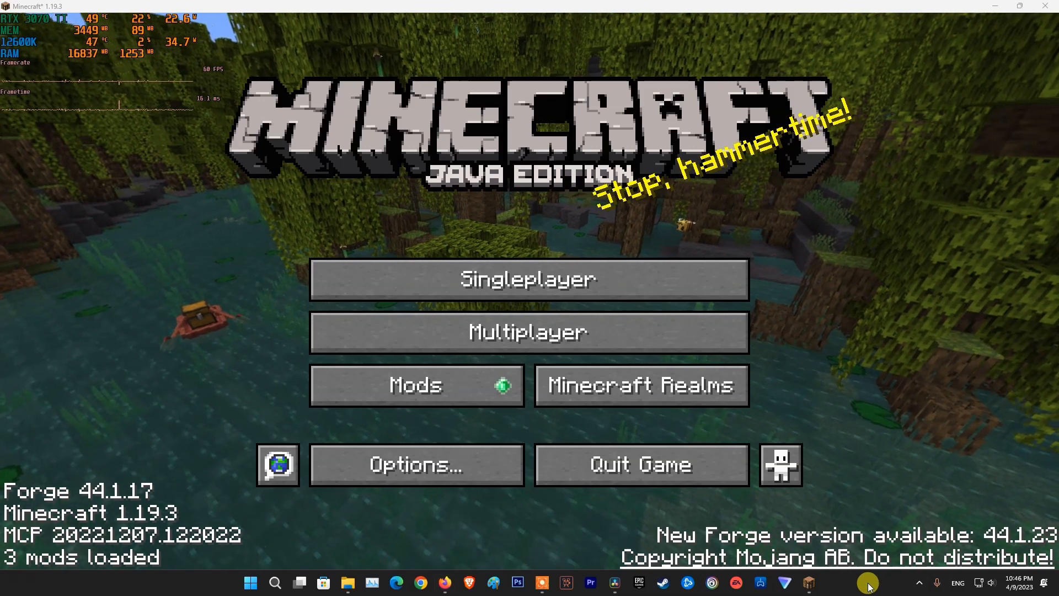
# Launch Command Prompt as administrator from a Start search for 'cmd'
pyautogui.click(251, 582)
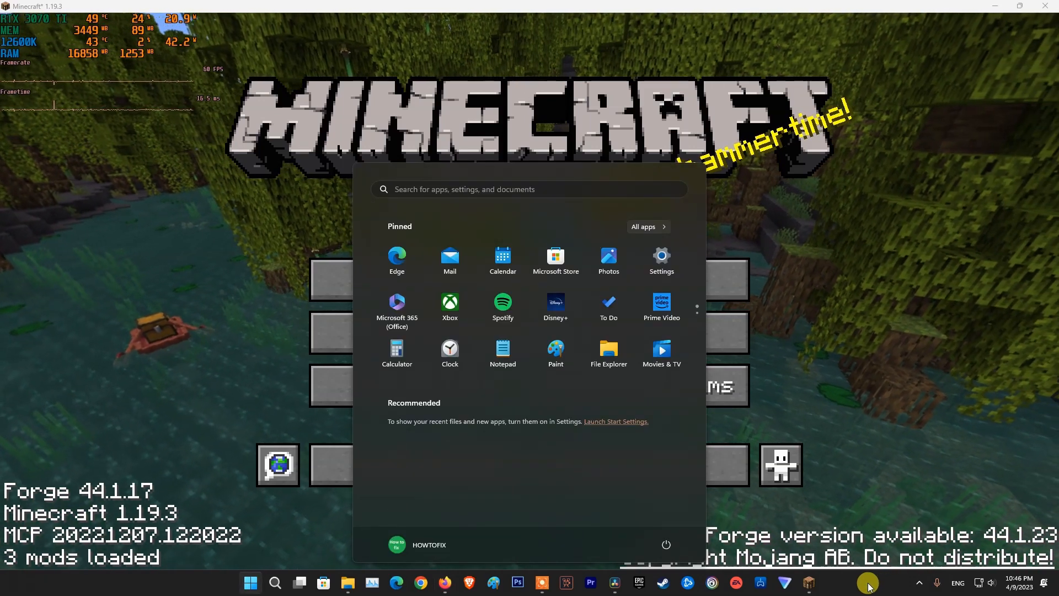
pyautogui.write('cmd')
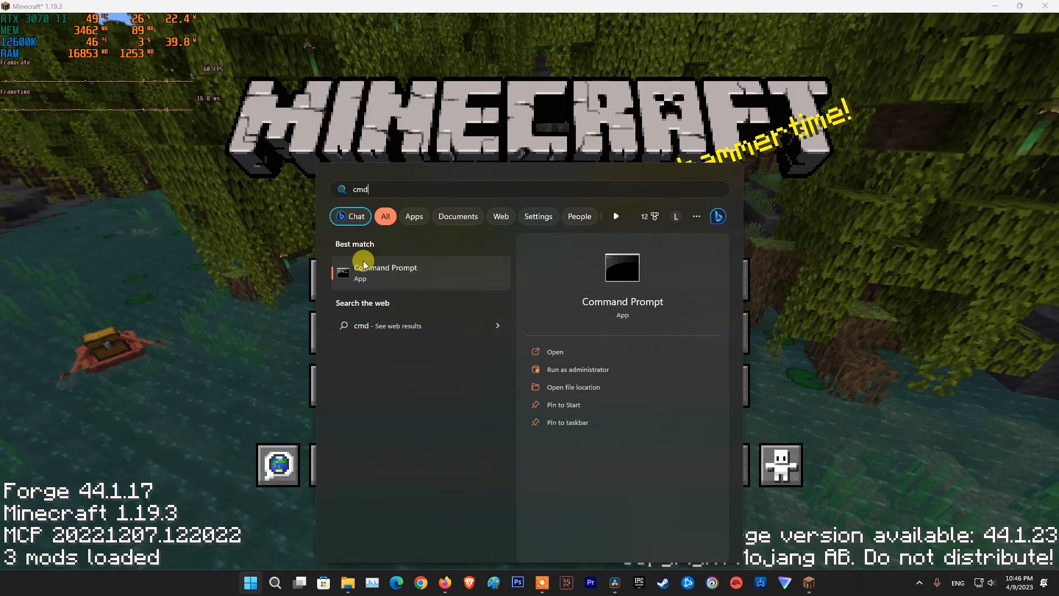
pyautogui.rightClick(385, 272)
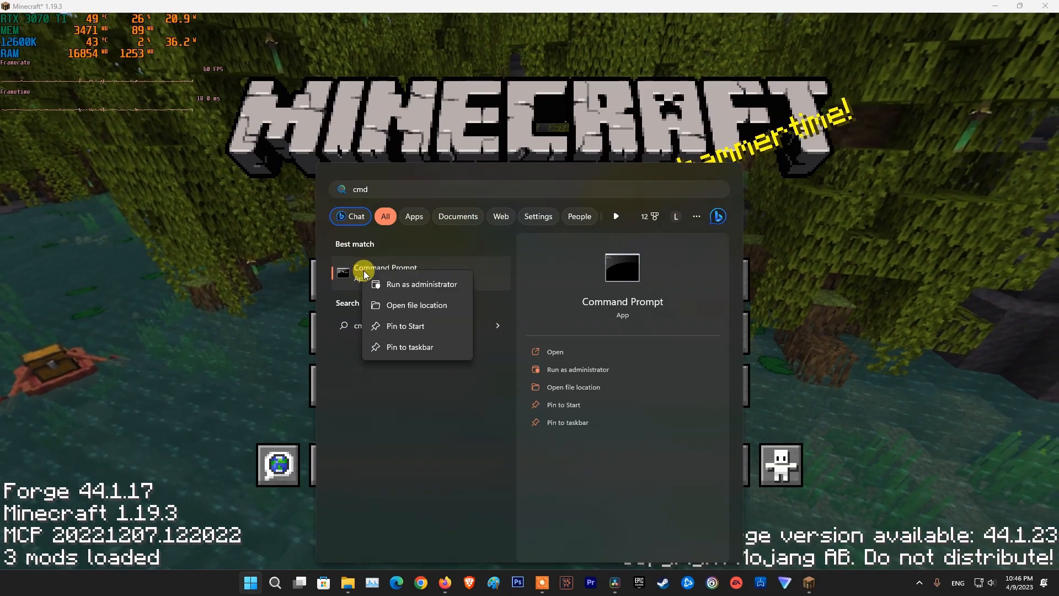
pyautogui.click(421, 284)
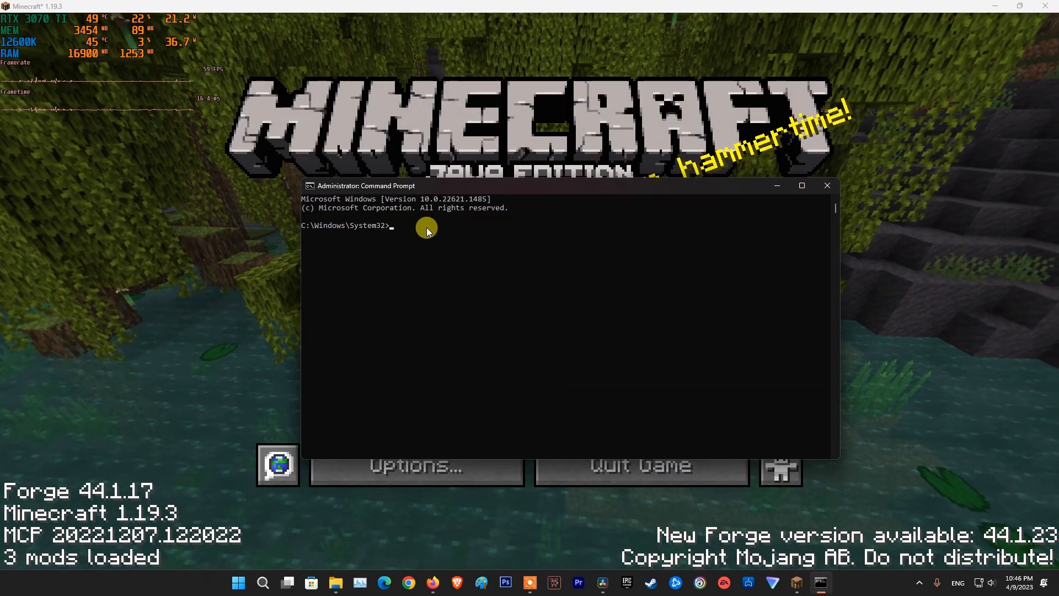
# Run ipconfig /flushdns and ipconfig /registerdns to flush and re-register DNS
pyautogui.write('ipconfig')
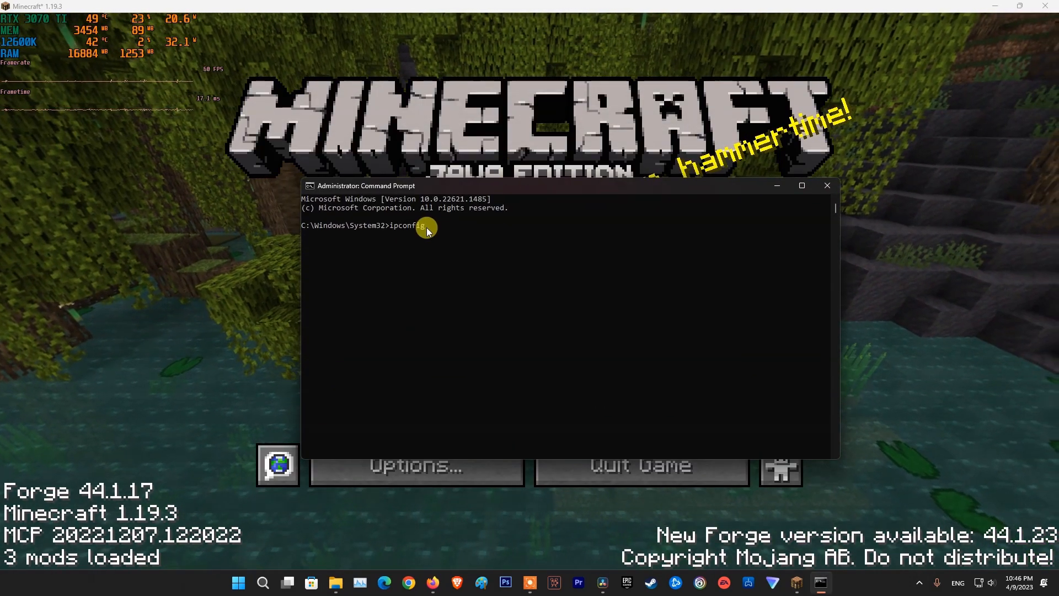
pyautogui.write('/flushd')
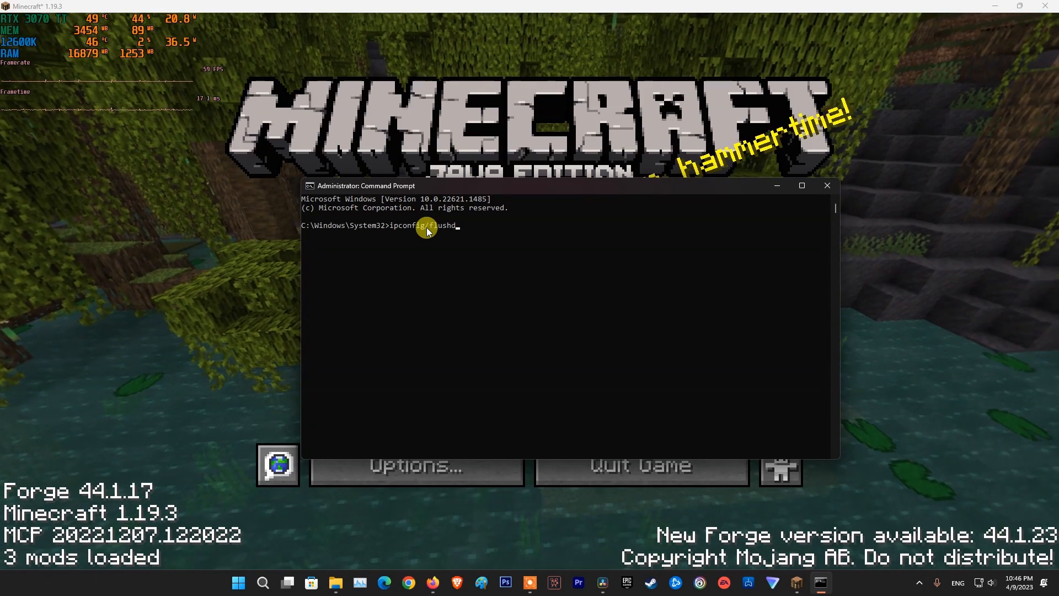
pyautogui.write('ns')
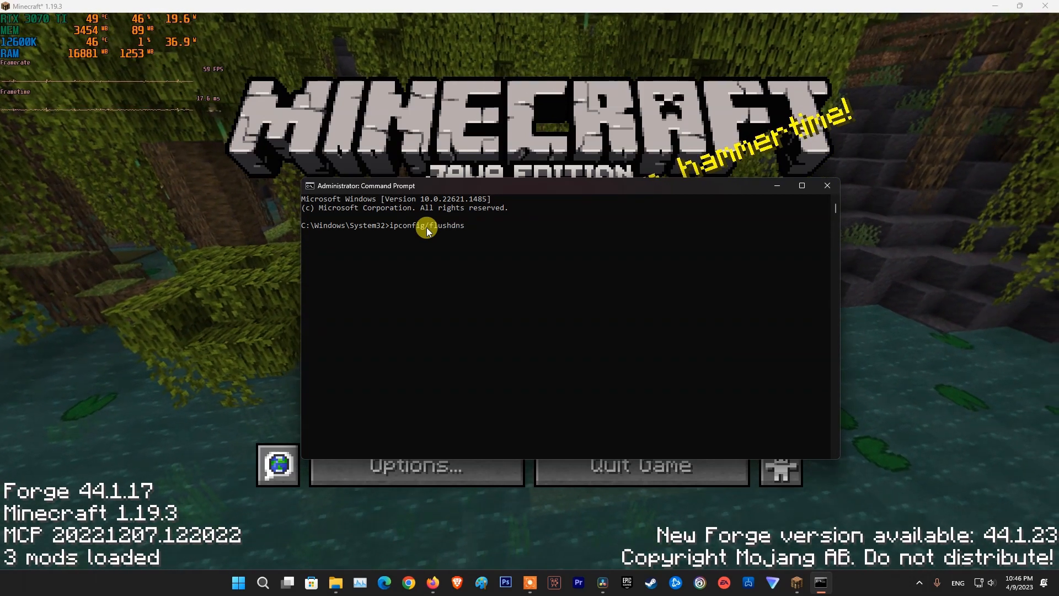
pyautogui.press('enter')
pyautogui.write('ipconfig/')
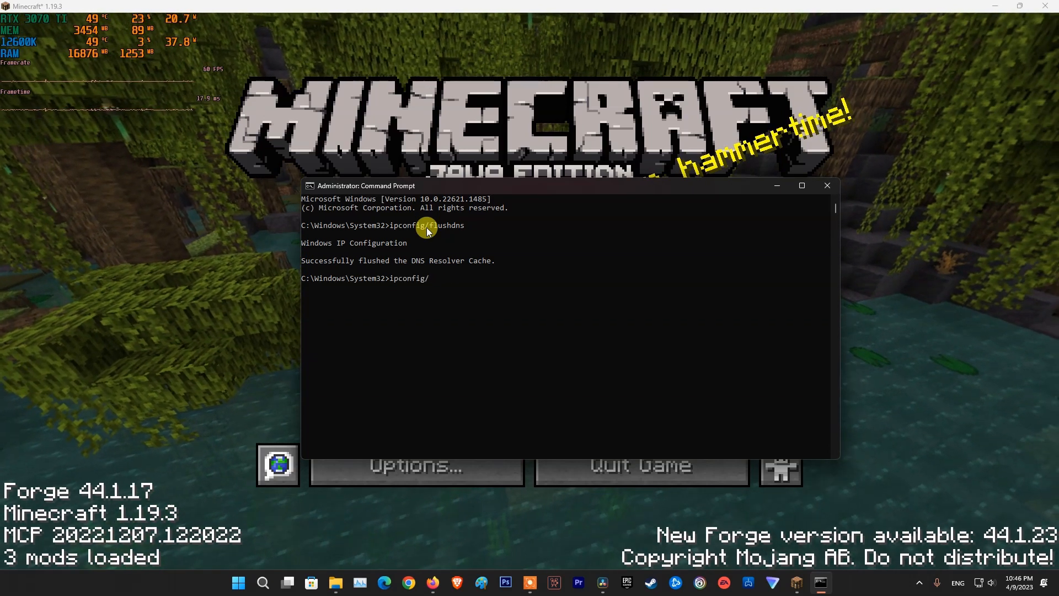
pyautogui.write('registerd')
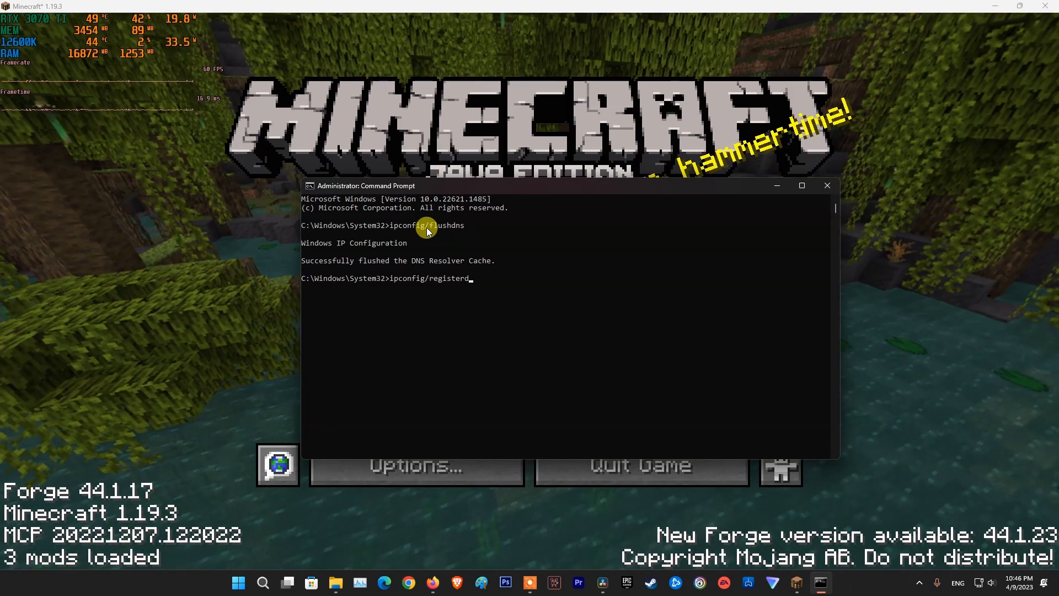
pyautogui.write('ns')
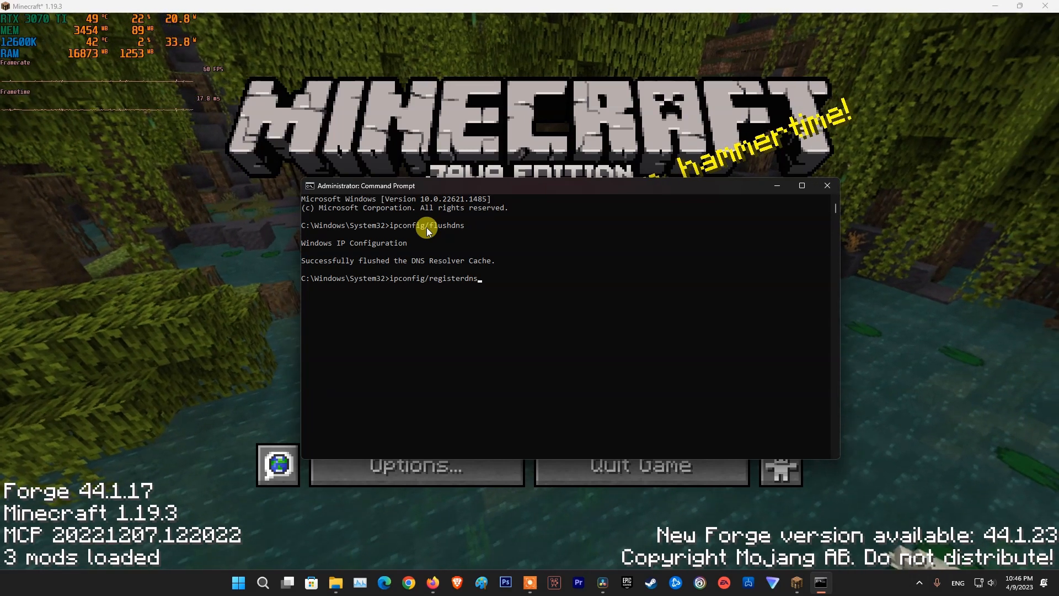
pyautogui.press('enter')
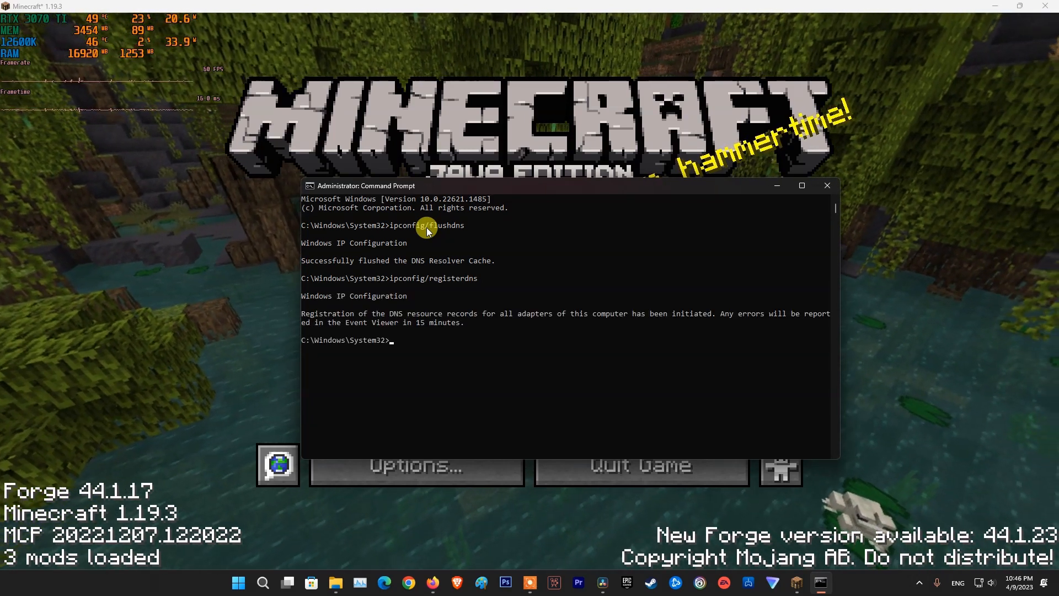
# Enter the ipconfig /release and /renew commands to refresh the adapter's IP address
pyautogui.write('ipconfig/regist')
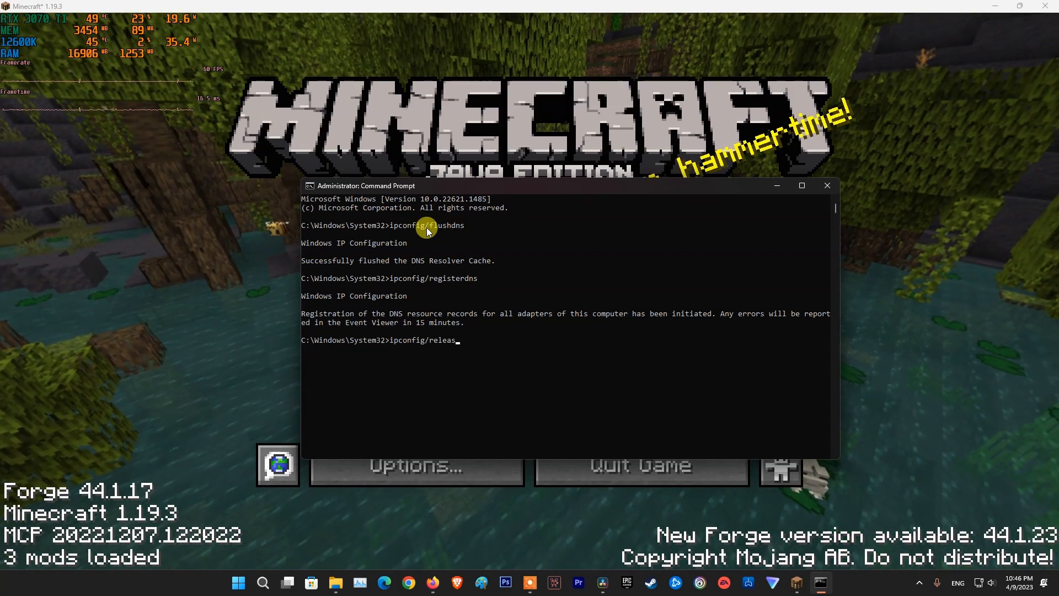
pyautogui.write('e')
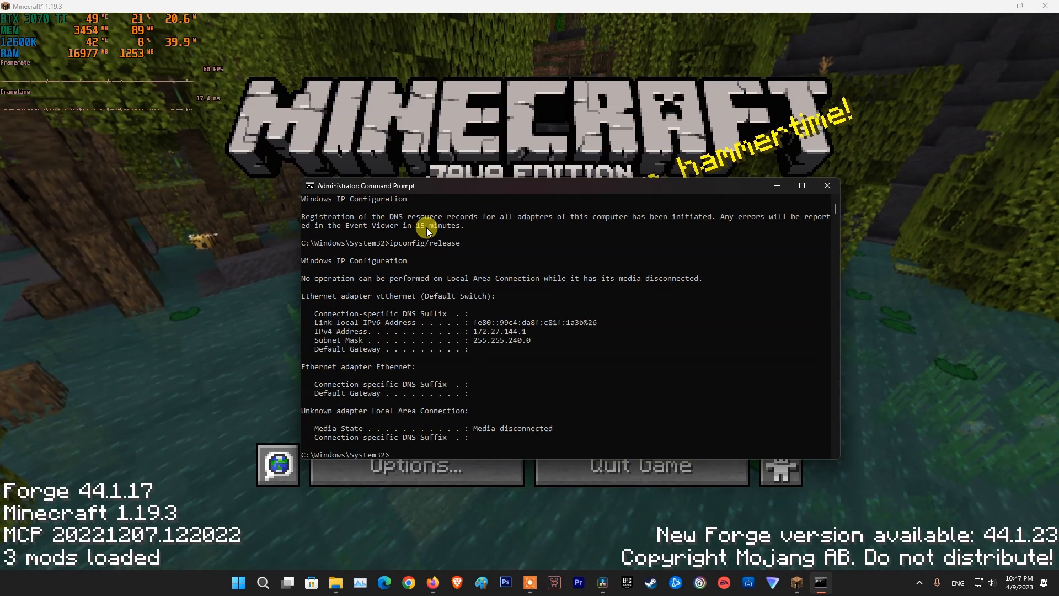
pyautogui.write('ipconfig/renew')
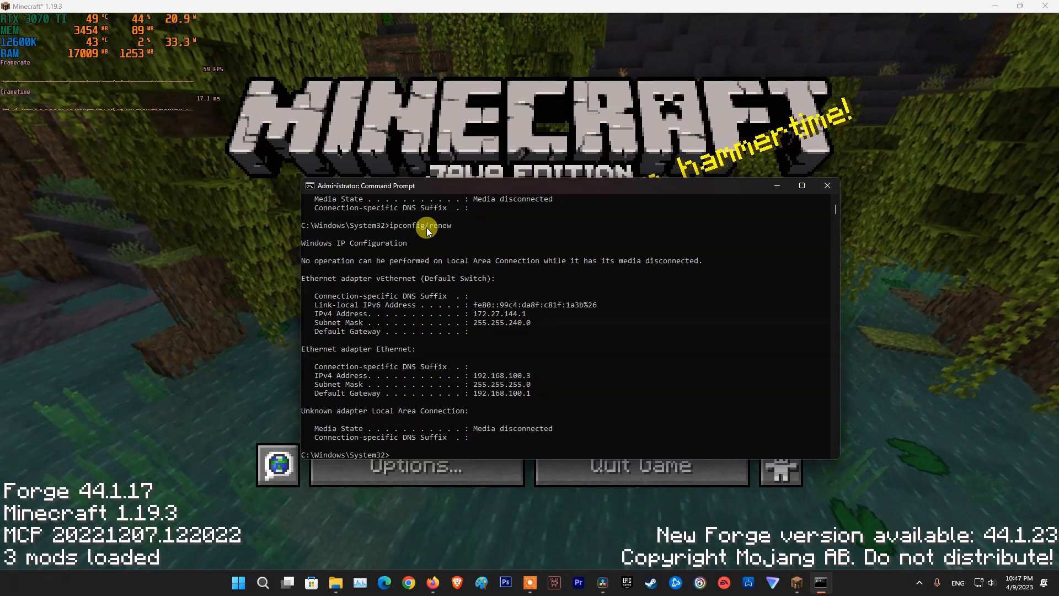
# Run netsh winsock reset to reset the Winsock catalog, then bring up the Start menu
pyautogui.write('ne')
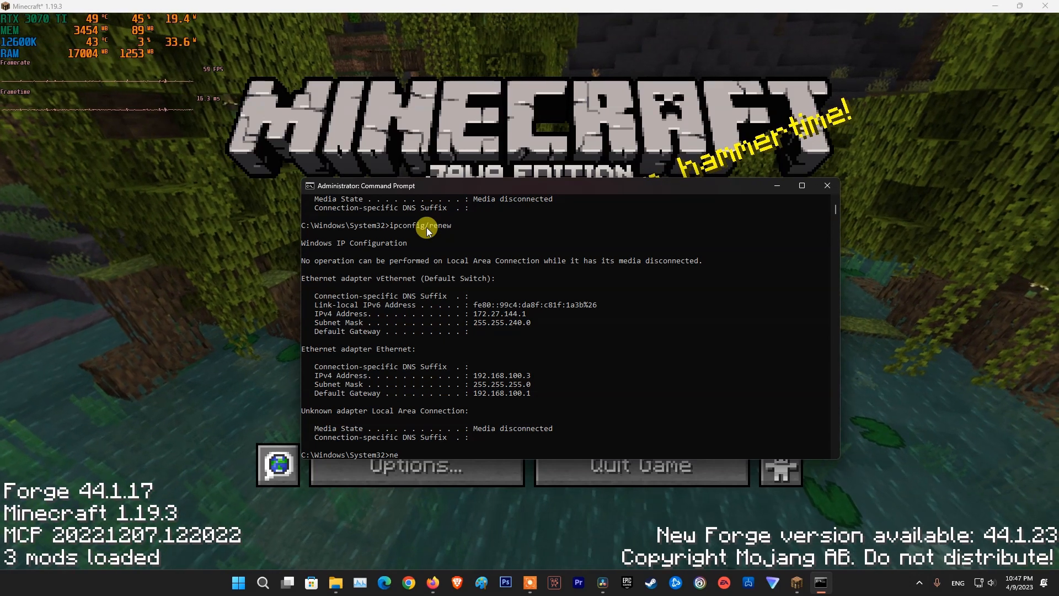
pyautogui.write('tsh')
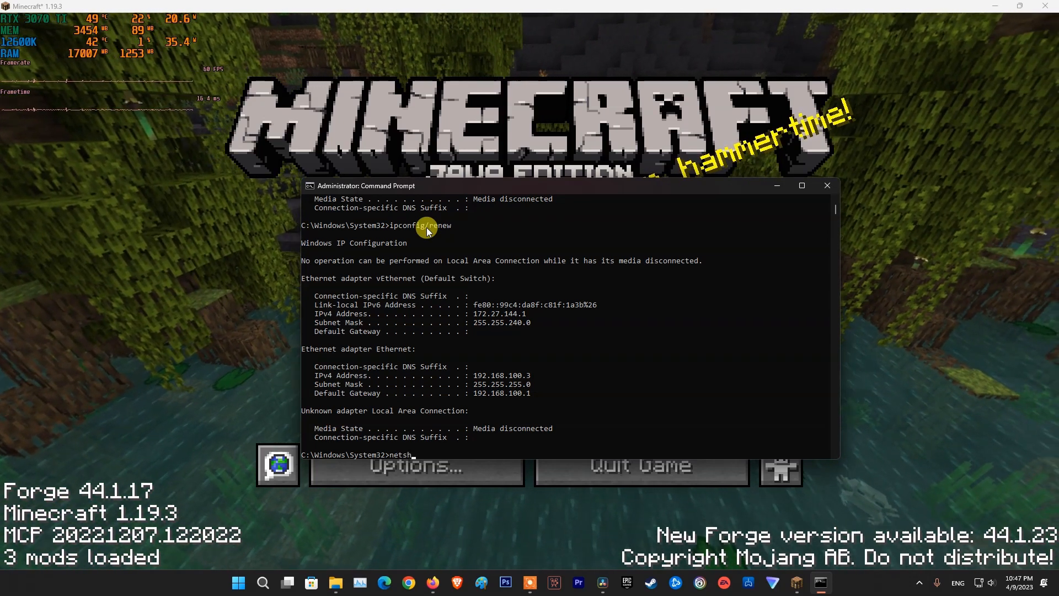
pyautogui.write('winsock reset')
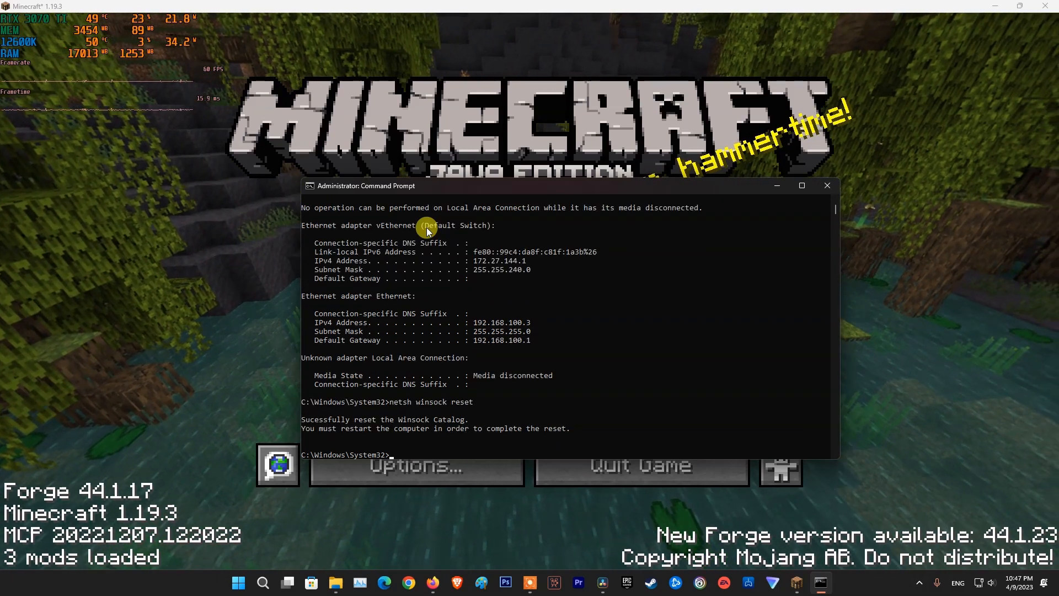
pyautogui.write('net')
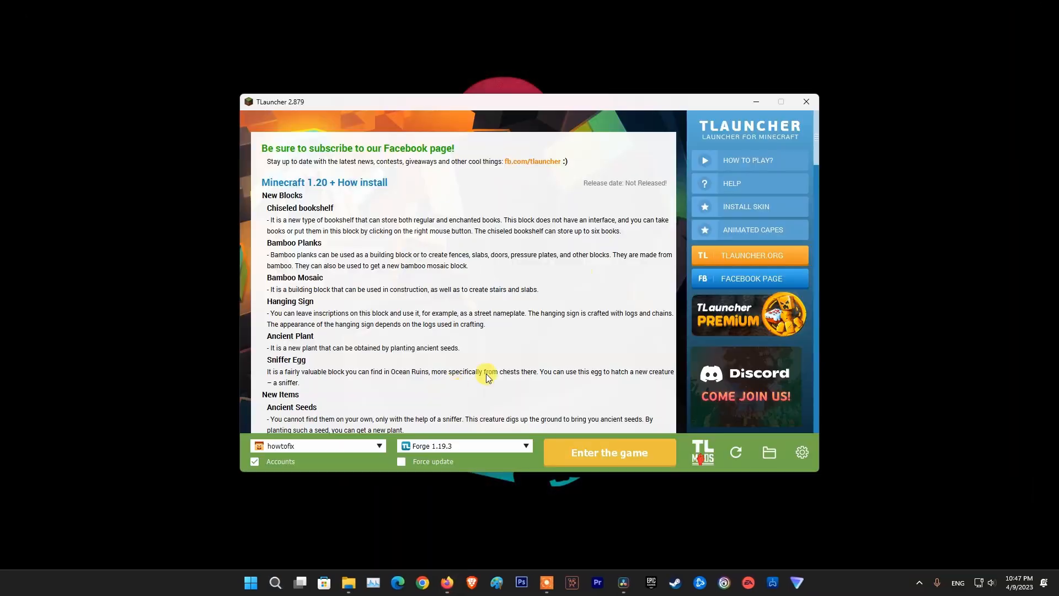
pyautogui.click(251, 582)
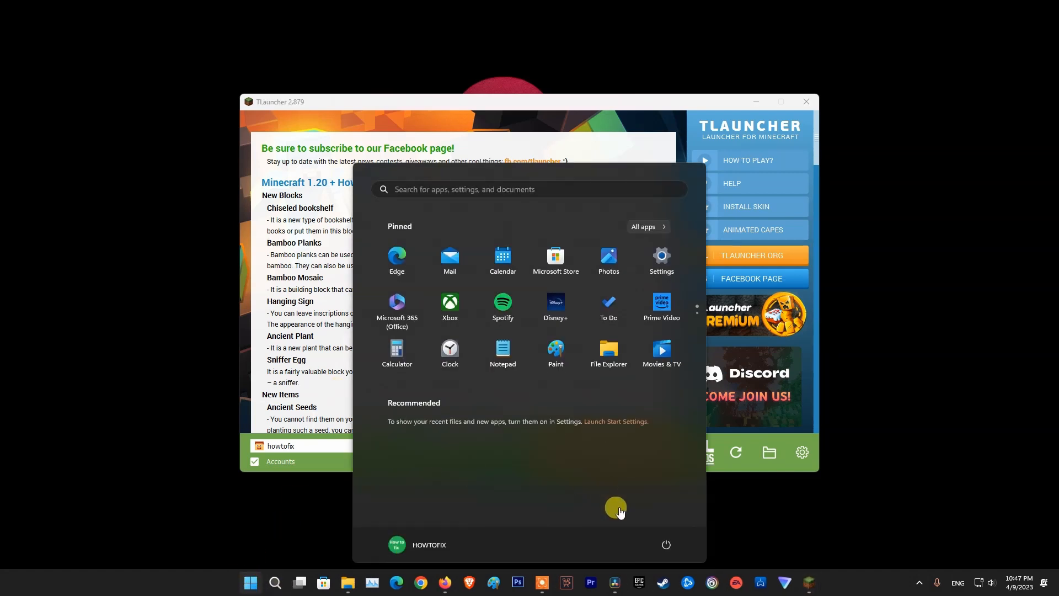